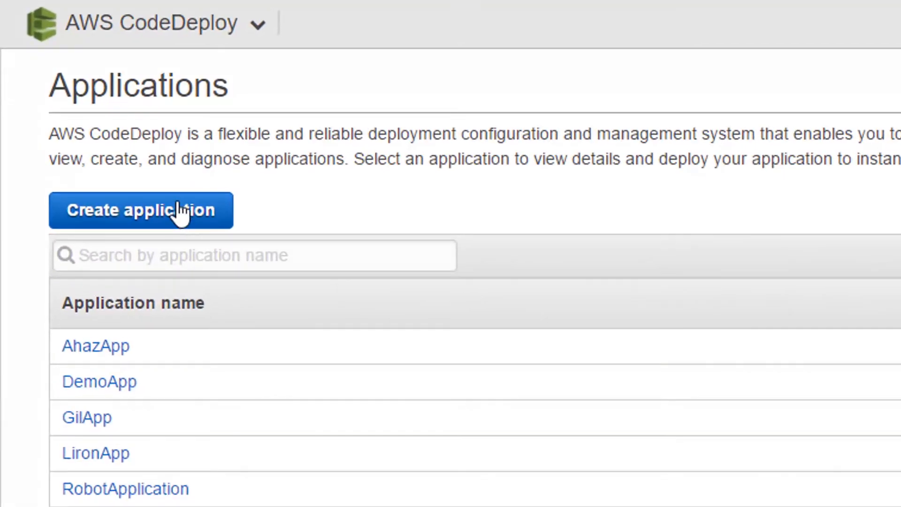
- Create CodeDeploy application 'Sample application' and start entering deployment group 'Acceptance'
{"action": "left_click", "coordinate": [141, 210]}
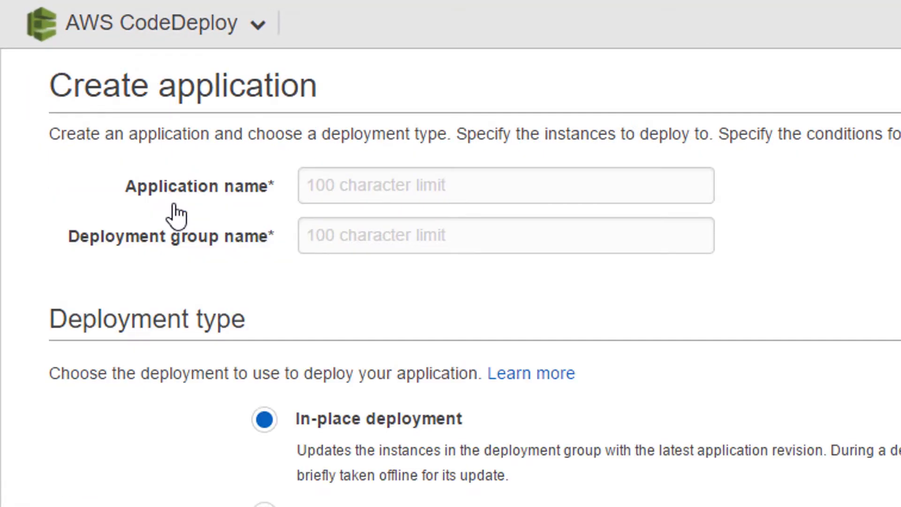
{"action": "left_click", "coordinate": [506, 185]}
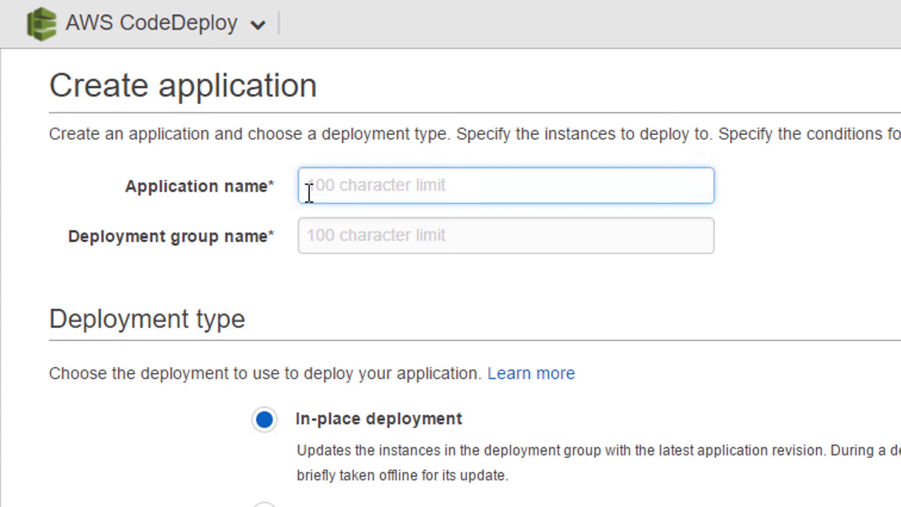
{"action": "type", "text": "Sample application"}
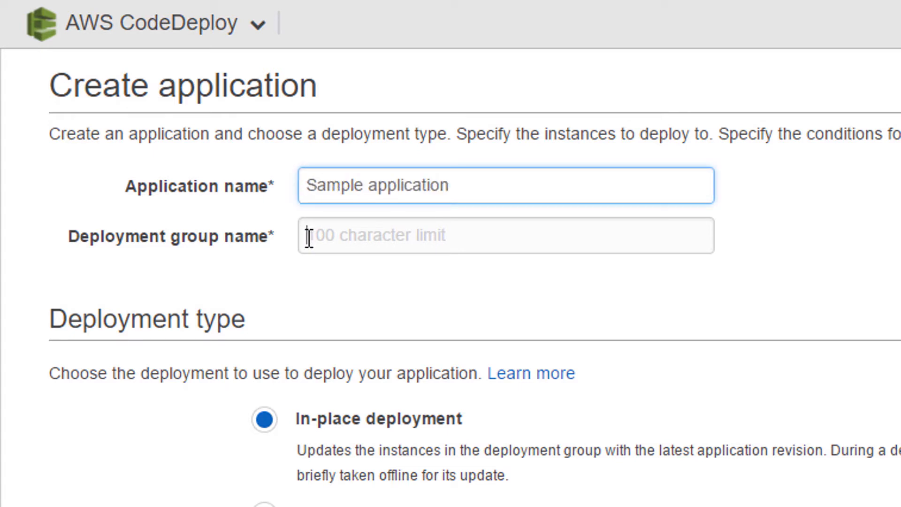
{"action": "type", "text": "A"}
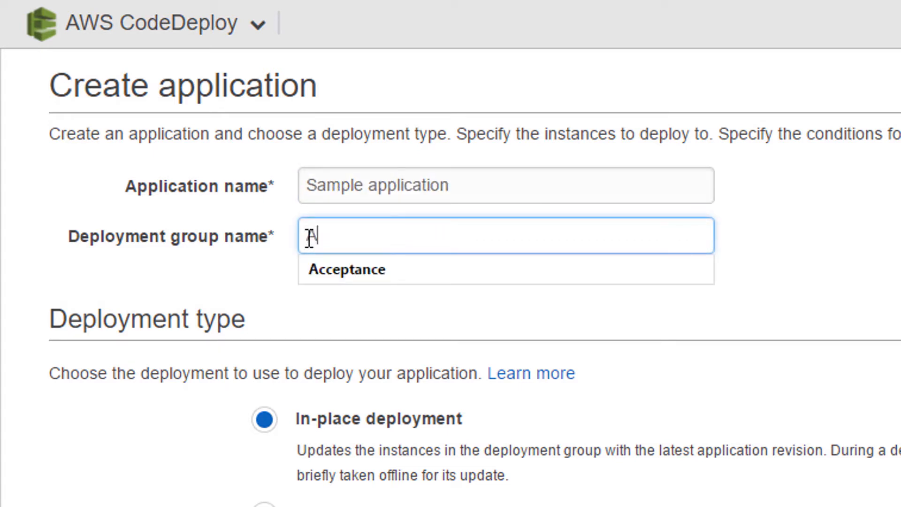
{"action": "type", "text": "ccepta"}
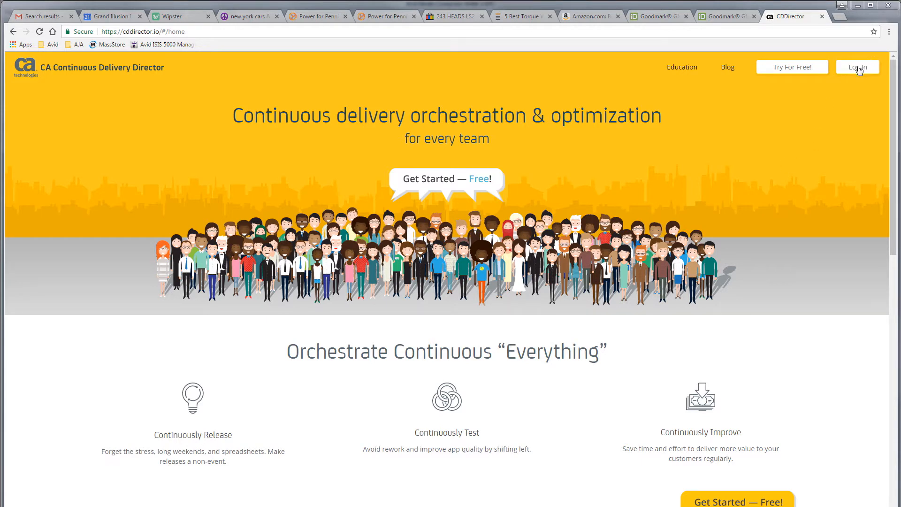
- Log in to Continuous Delivery Director and open the Sample Release on Track 02
{"action": "left_click", "coordinate": [857, 67]}
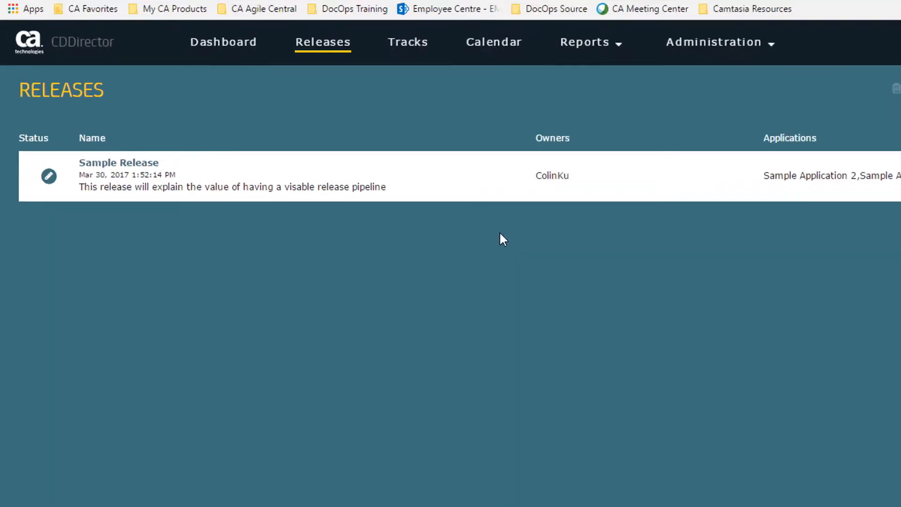
{"action": "left_click", "coordinate": [118, 162]}
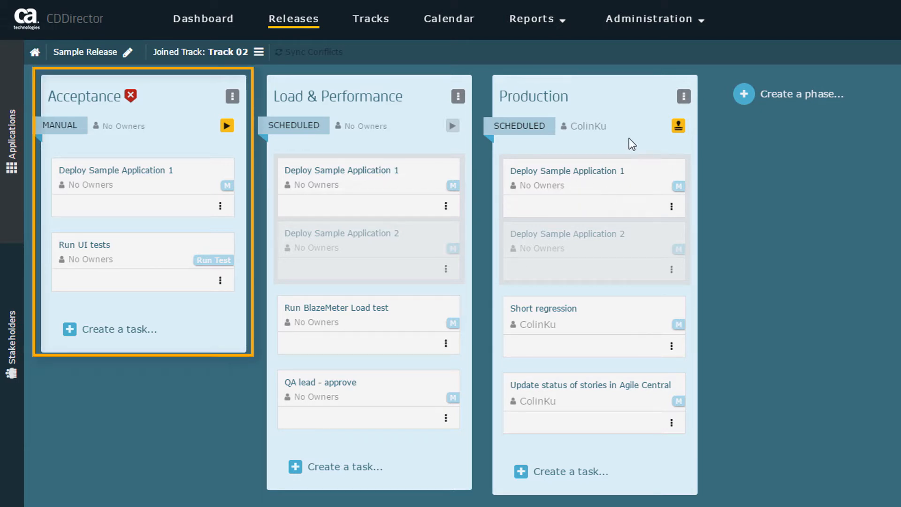
{"action": "left_click", "coordinate": [591, 96]}
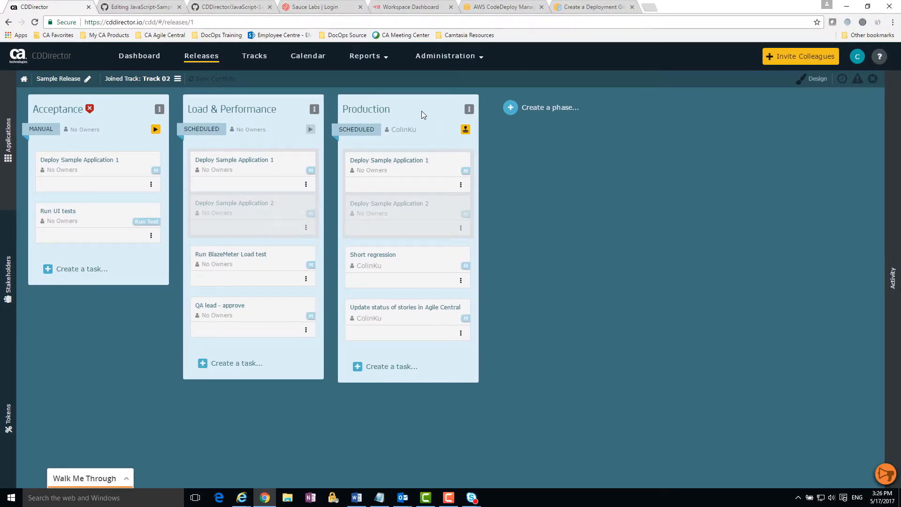
- Switch to the CDDirector/JavaScript-Sample-Application repository tab on GitHub
{"action": "left_click", "coordinate": [230, 7]}
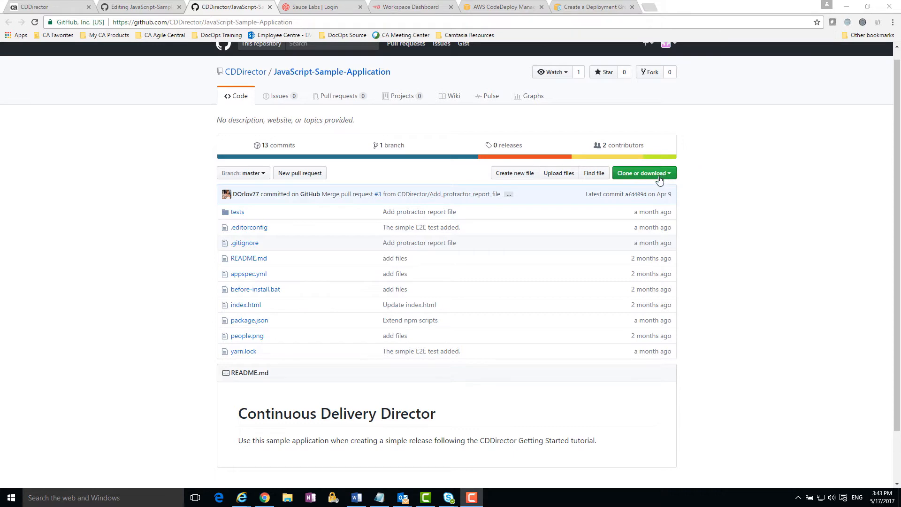
{"action": "left_click", "coordinate": [643, 173]}
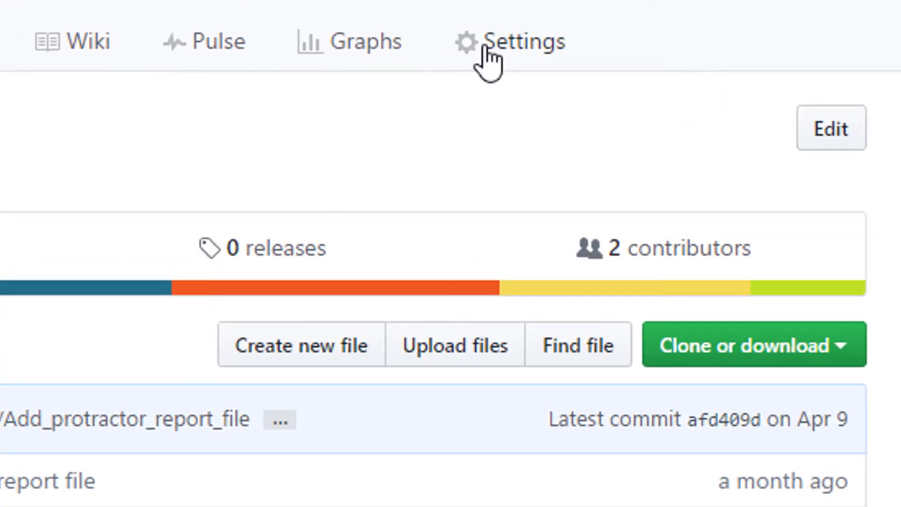
- Add a repository webhook to the CDDirector payload URL with application/json, a secret, and push events only
{"action": "left_click", "coordinate": [507, 41]}
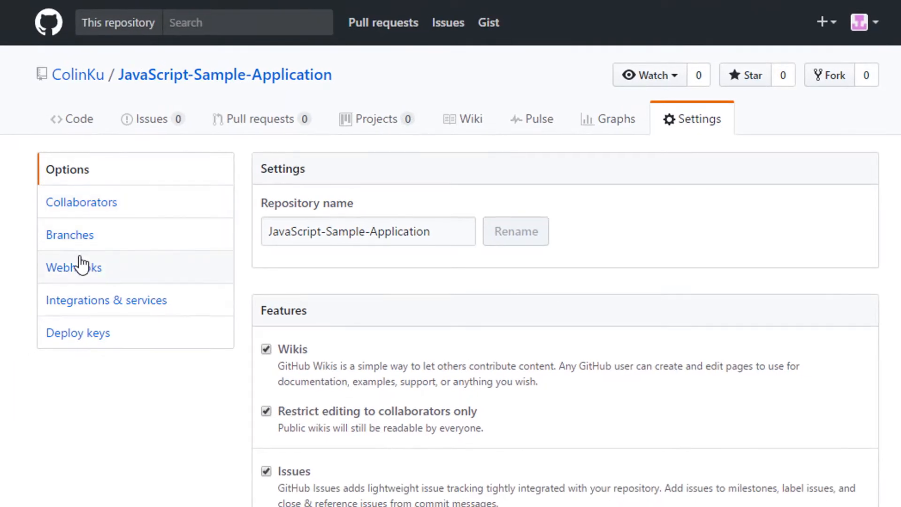
{"action": "left_click", "coordinate": [73, 266]}
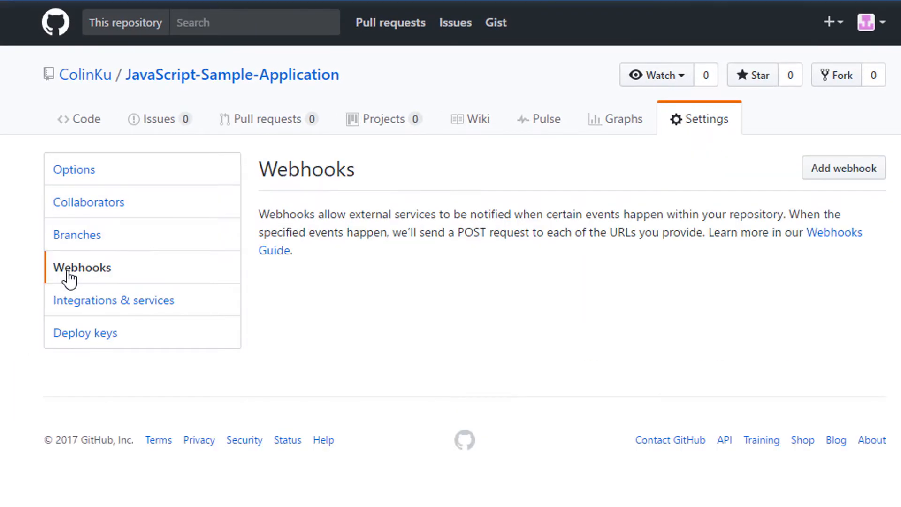
{"action": "mouse_move", "coordinate": [779, 203]}
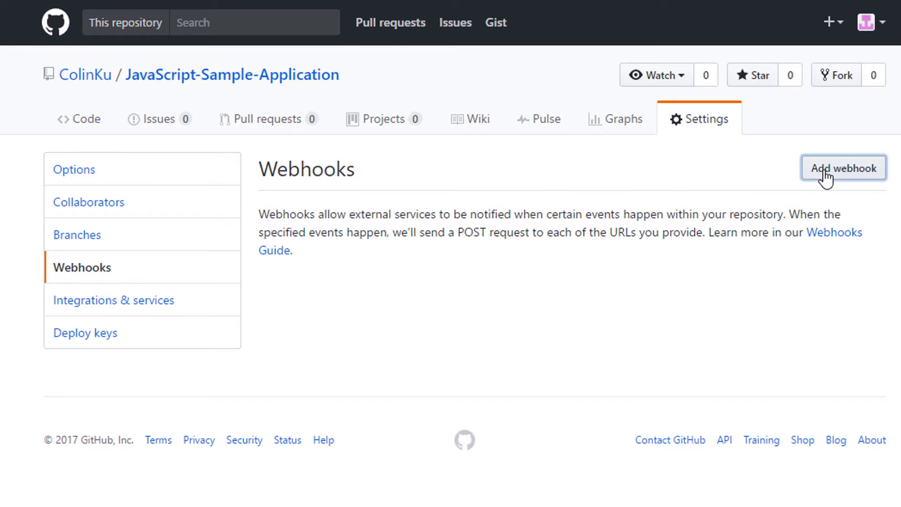
{"action": "left_click", "coordinate": [842, 168]}
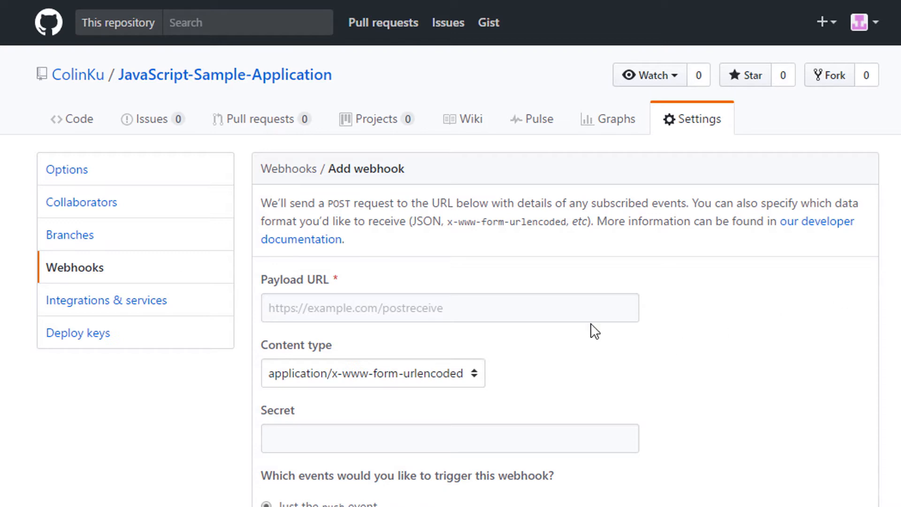
{"action": "left_click", "coordinate": [450, 308]}
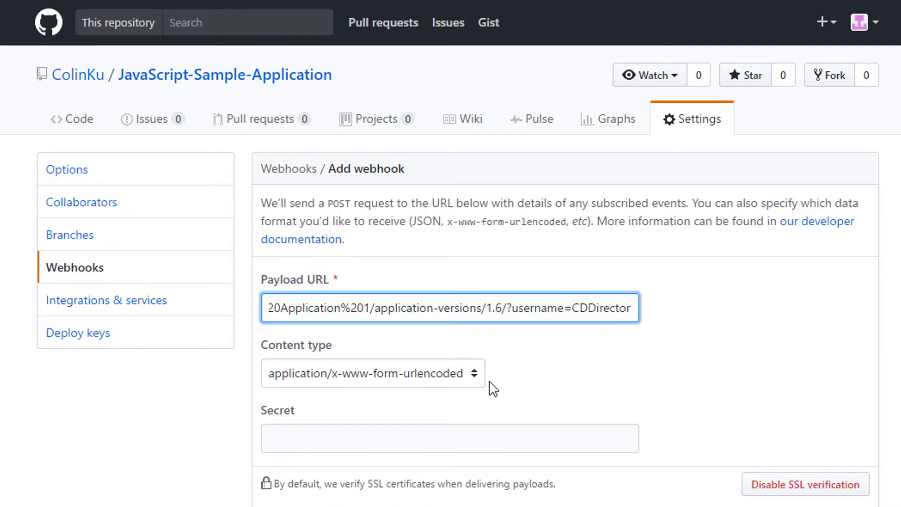
{"action": "left_click", "coordinate": [372, 373]}
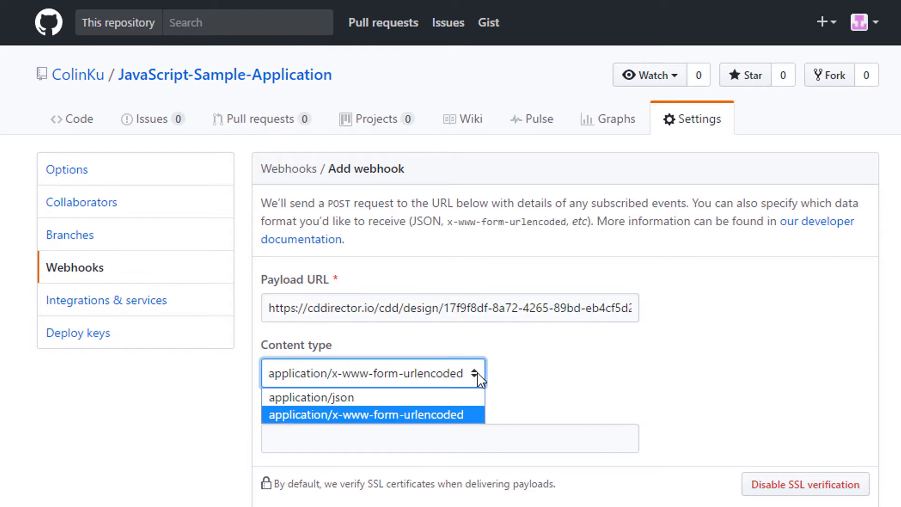
{"action": "mouse_move", "coordinate": [337, 397]}
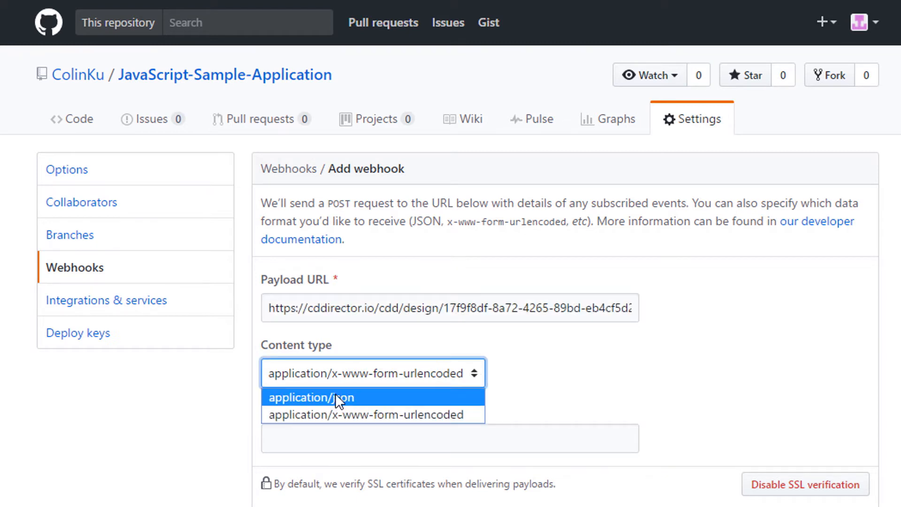
{"action": "left_click", "coordinate": [310, 397]}
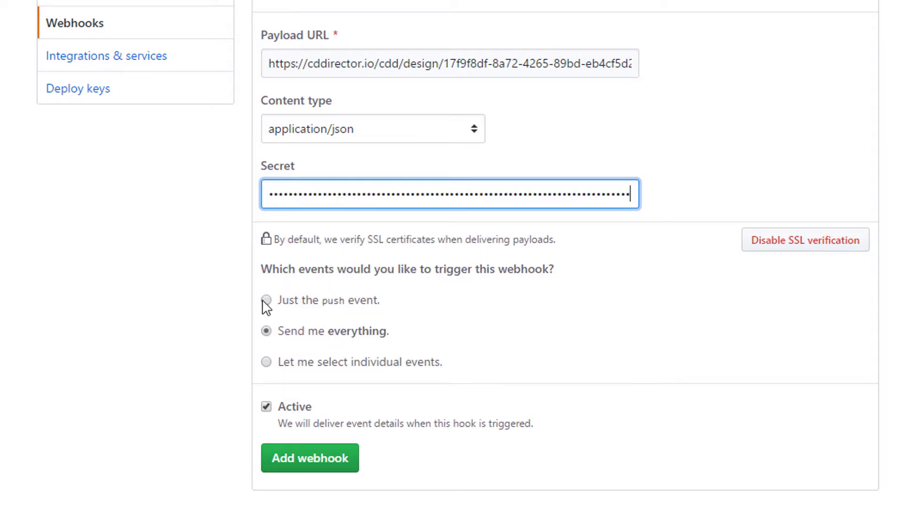
{"action": "left_click", "coordinate": [266, 300]}
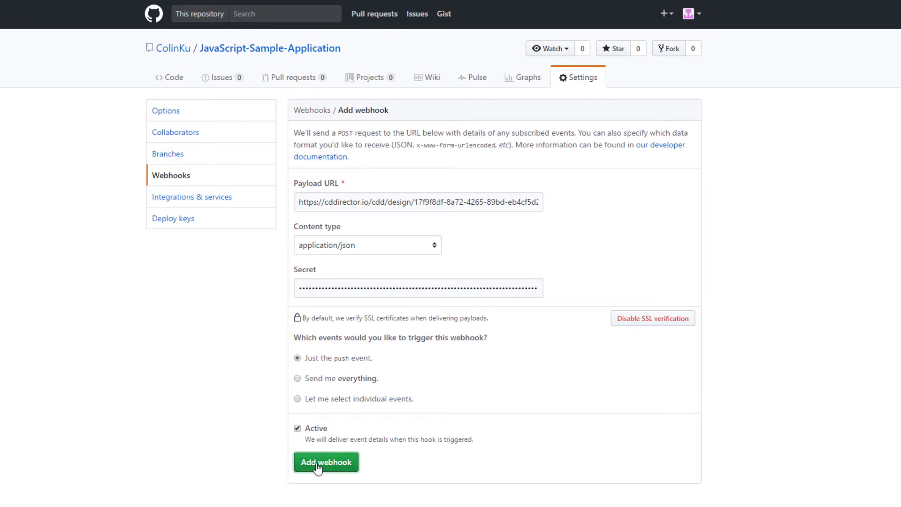
{"action": "left_click", "coordinate": [325, 461]}
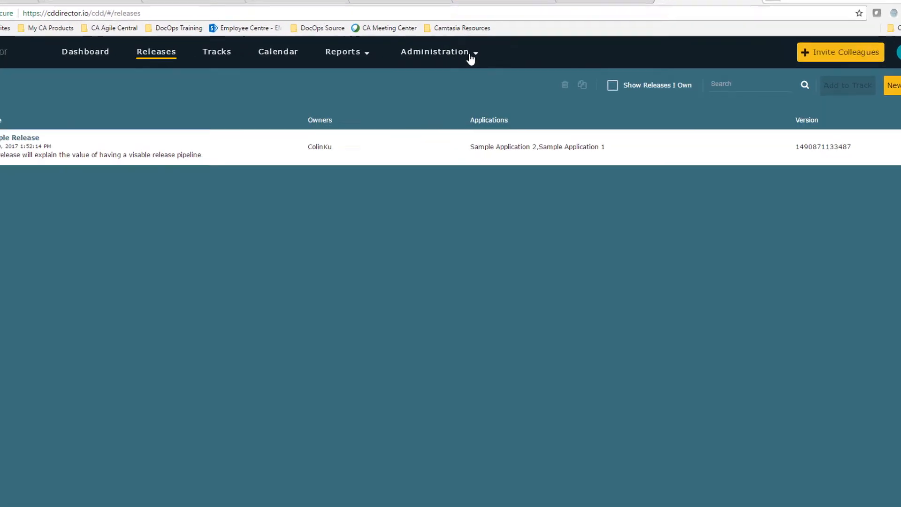
- Add a new endpoint using the AWS CodeDeploy Endpoint plugin with region eu-west-1
{"action": "left_click", "coordinate": [435, 51]}
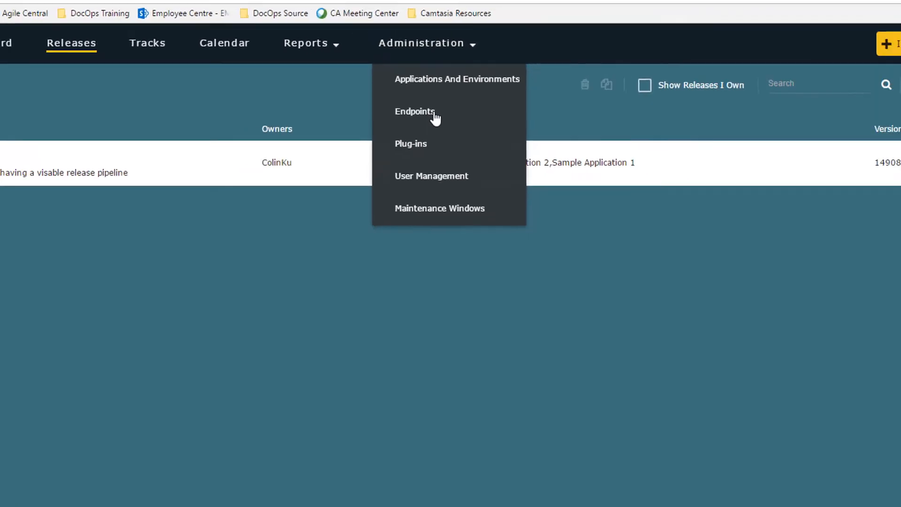
{"action": "left_click", "coordinate": [414, 111]}
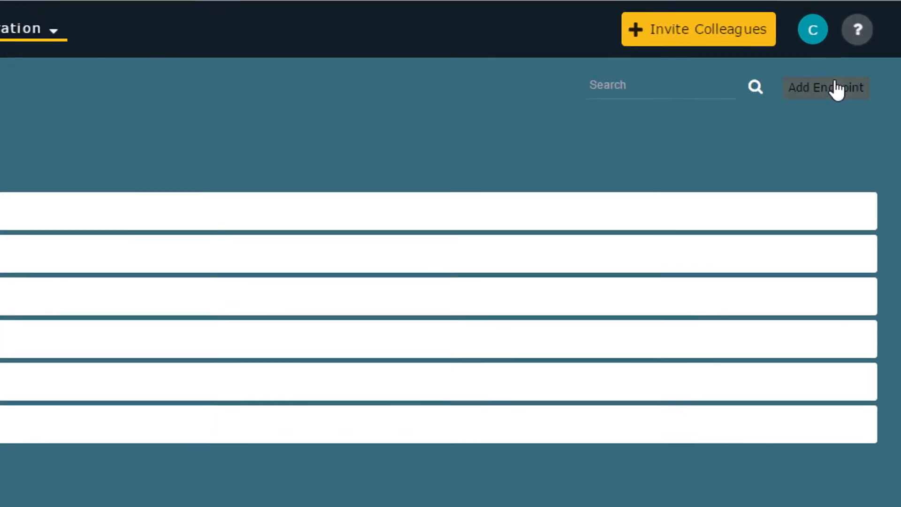
{"action": "left_click", "coordinate": [824, 87]}
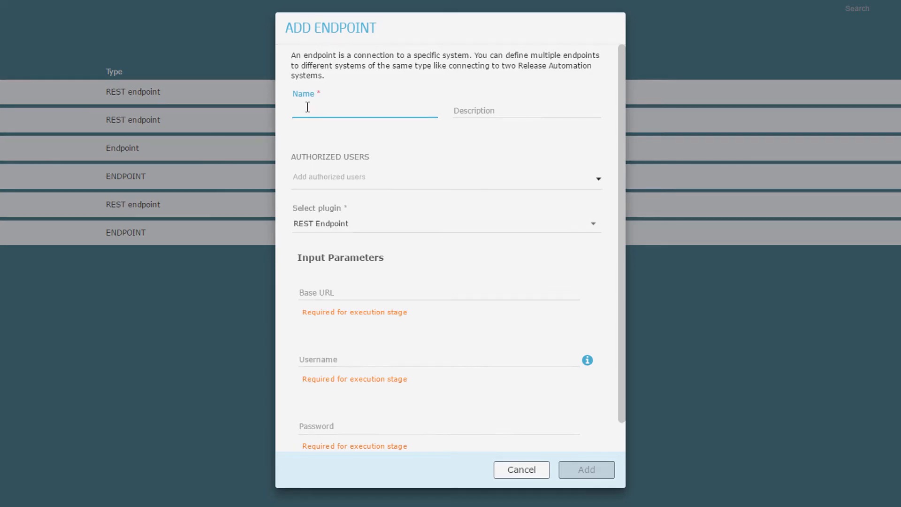
{"action": "left_click", "coordinate": [445, 223]}
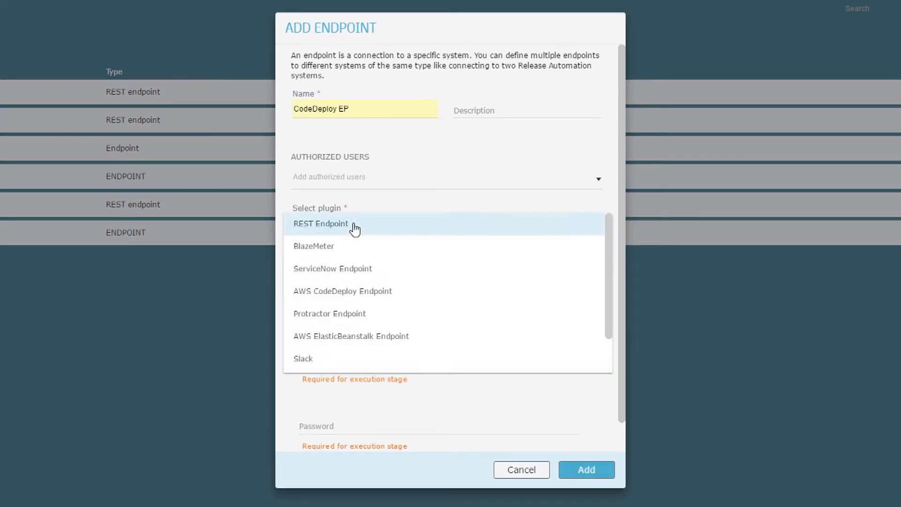
{"action": "left_click", "coordinate": [342, 291]}
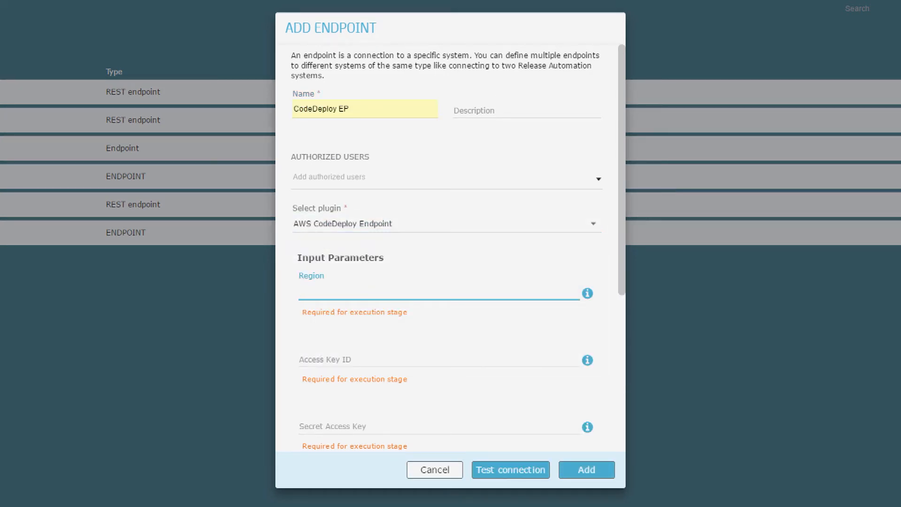
{"action": "scroll", "scroll_direction": "down", "scroll_amount": 3}
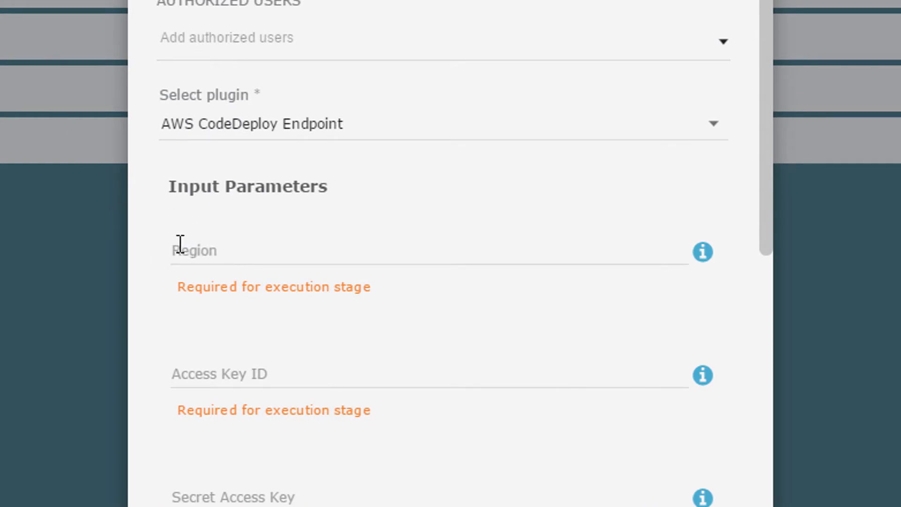
{"action": "type", "text": "eu-west-1"}
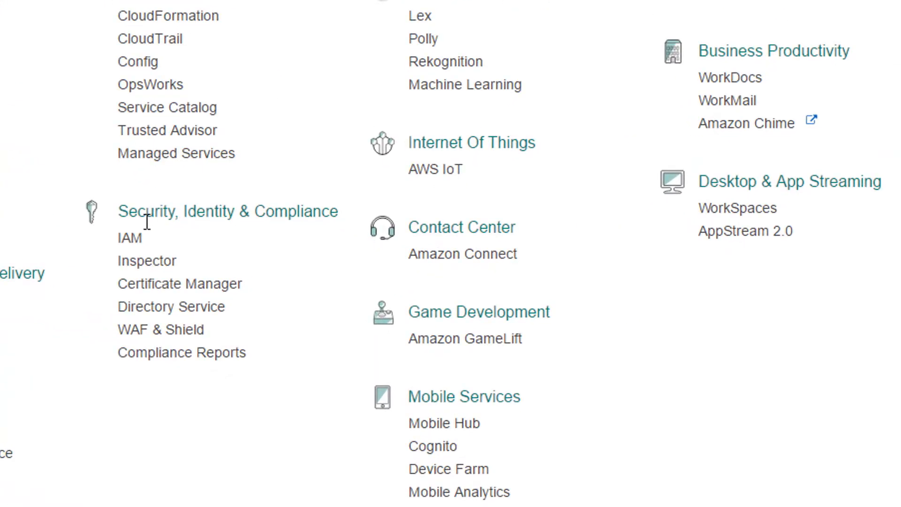
{"action": "mouse_move", "coordinate": [129, 238]}
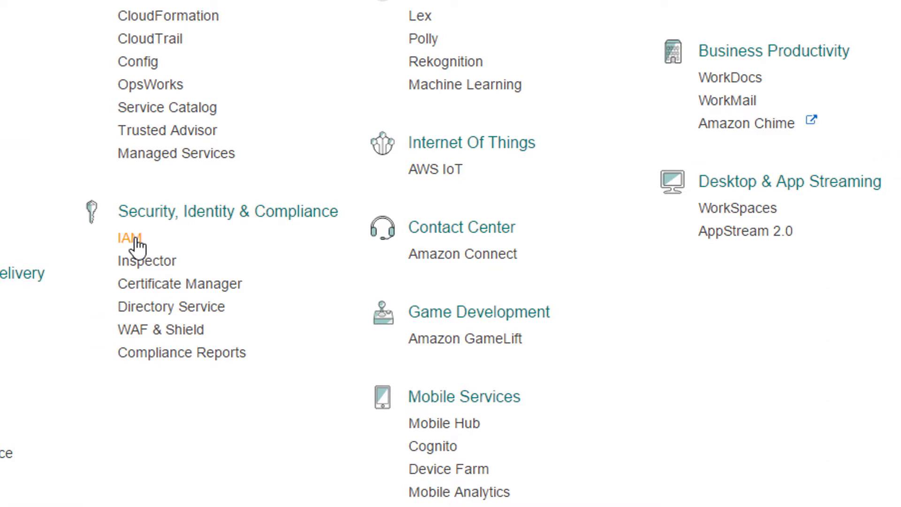
- Open IAM from the AWS services list, then return to the endpoint form
{"action": "left_click", "coordinate": [130, 238]}
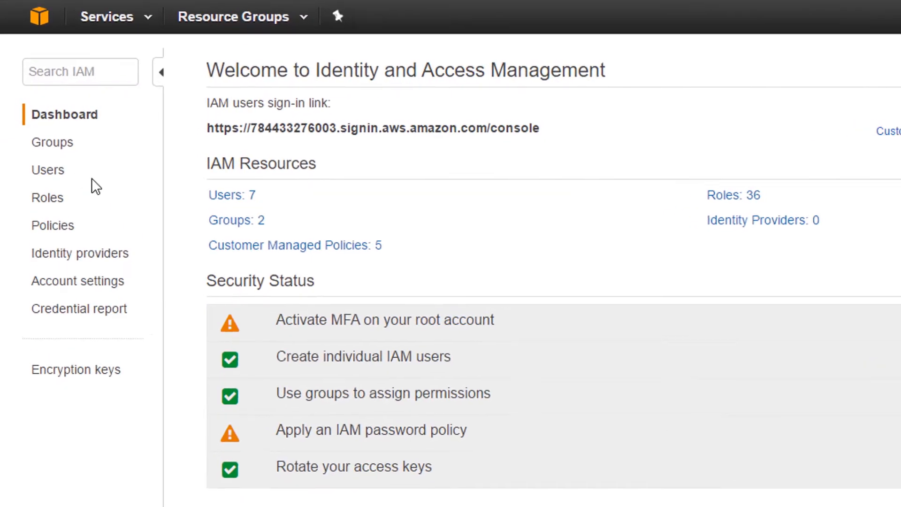
{"action": "left_click", "coordinate": [48, 169]}
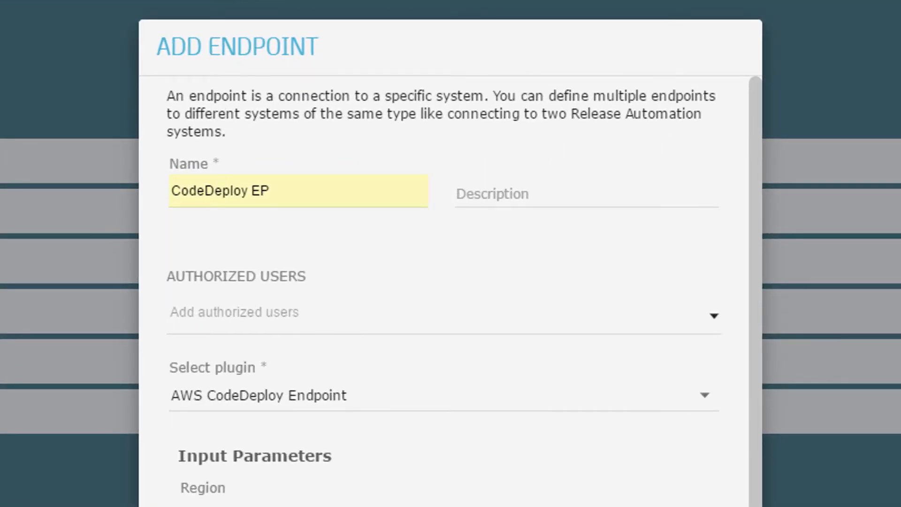
{"action": "scroll", "scroll_direction": "down", "scroll_amount": 3}
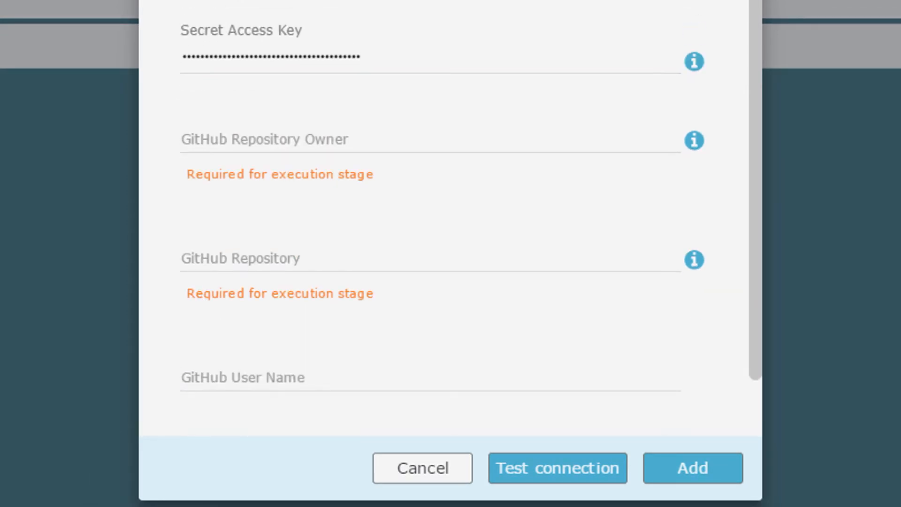
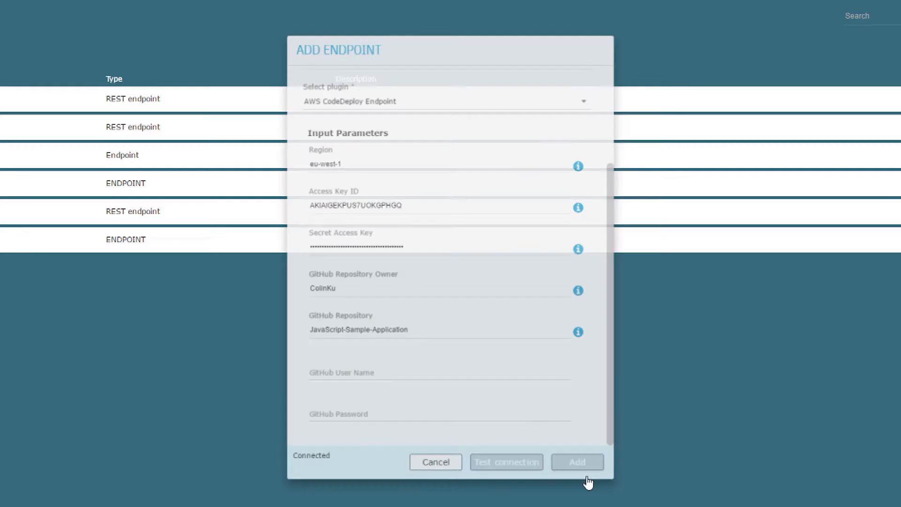
{"action": "left_click", "coordinate": [577, 461]}
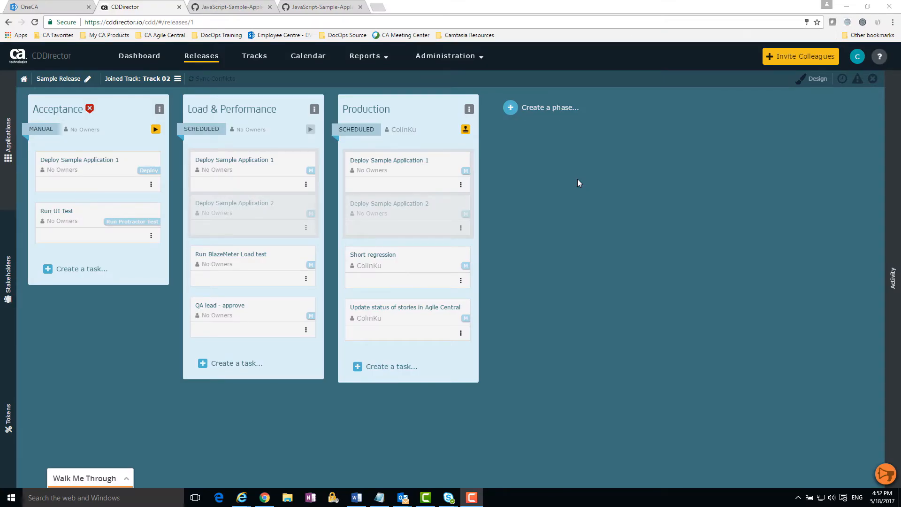
{"action": "mouse_move", "coordinate": [389, 186]}
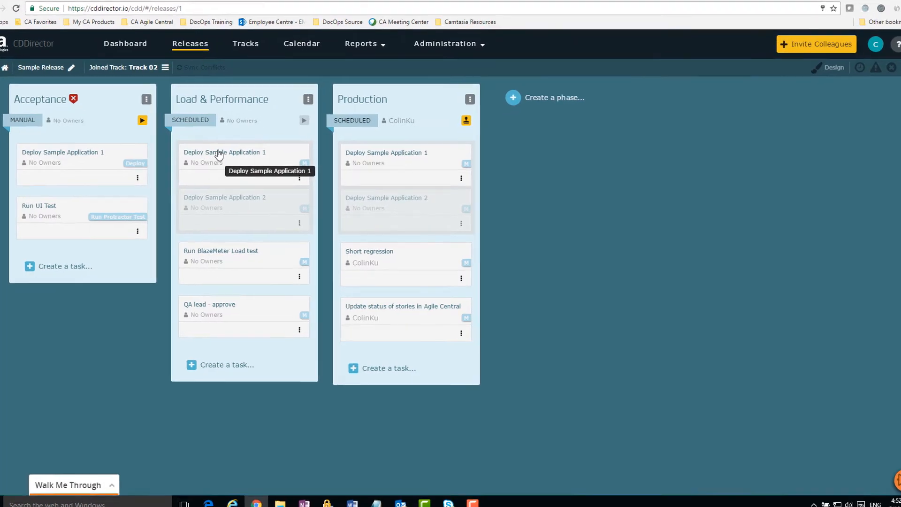
- Make Deploy Sample Application 1 an AWS CodeDeploy Deploy task using CodeDeploy EP
{"action": "left_click", "coordinate": [224, 152]}
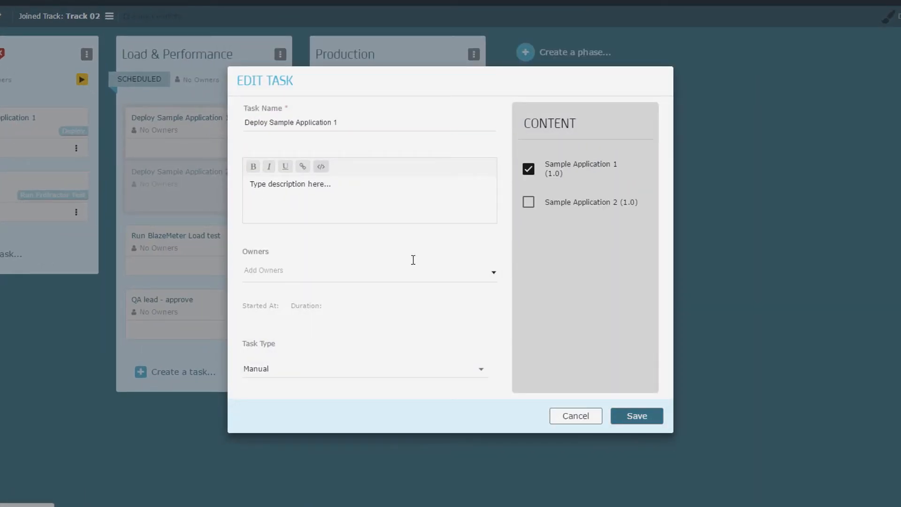
{"action": "left_click", "coordinate": [364, 368]}
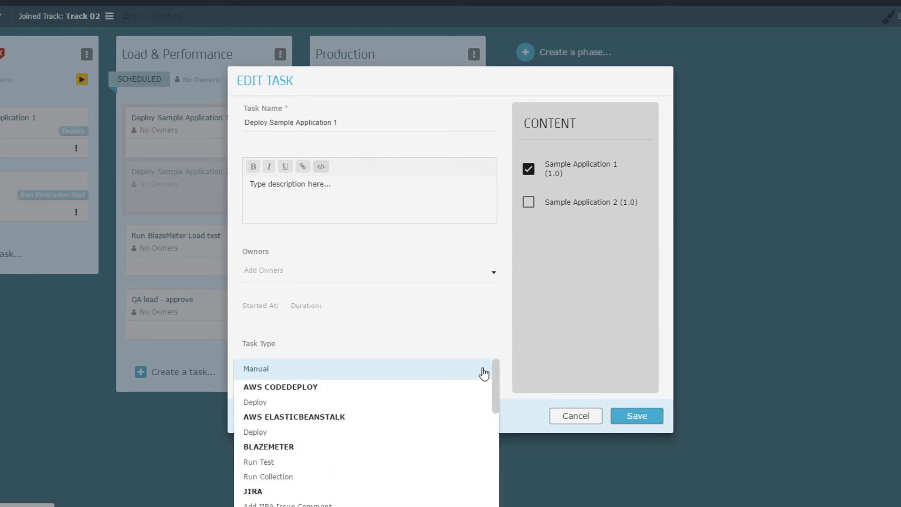
{"action": "mouse_move", "coordinate": [255, 402]}
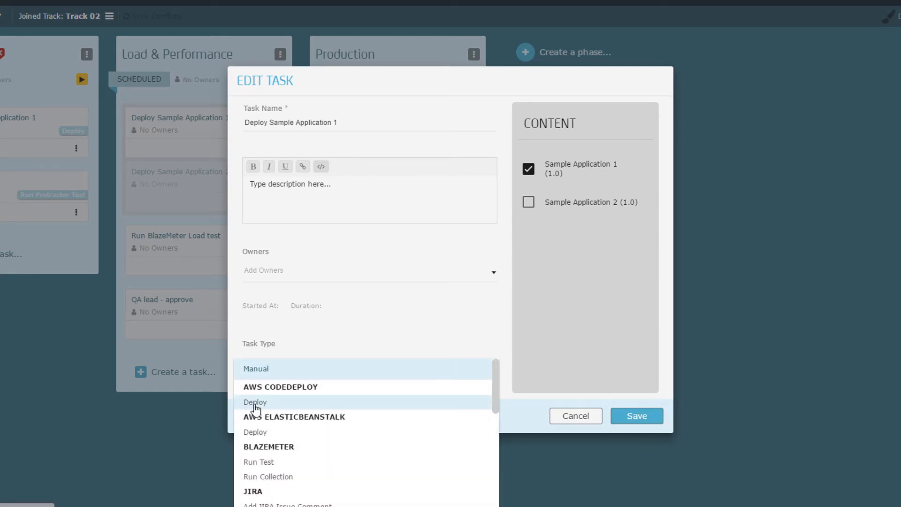
{"action": "left_click", "coordinate": [255, 401]}
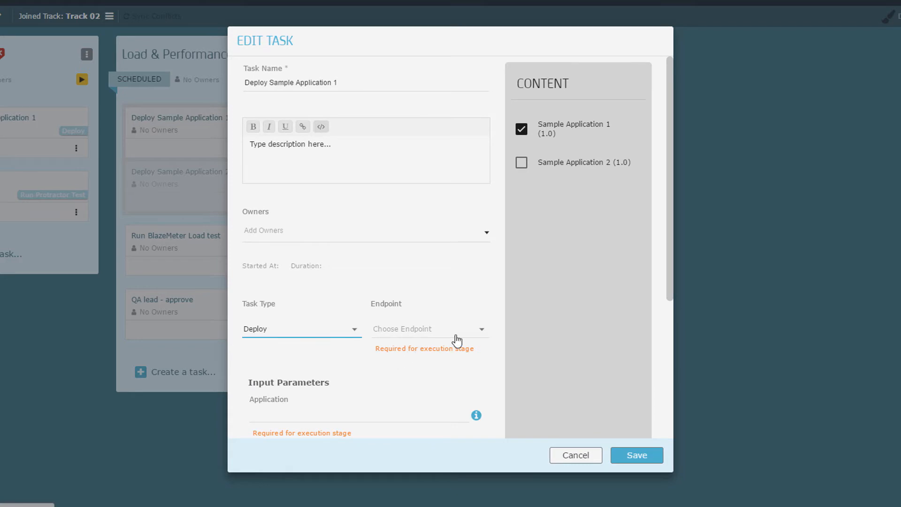
{"action": "mouse_move", "coordinate": [483, 335]}
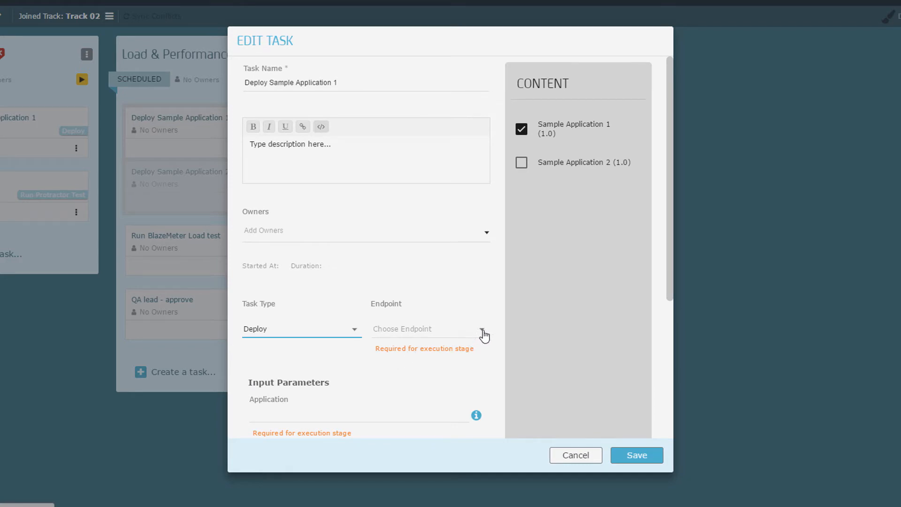
{"action": "left_click", "coordinate": [422, 328]}
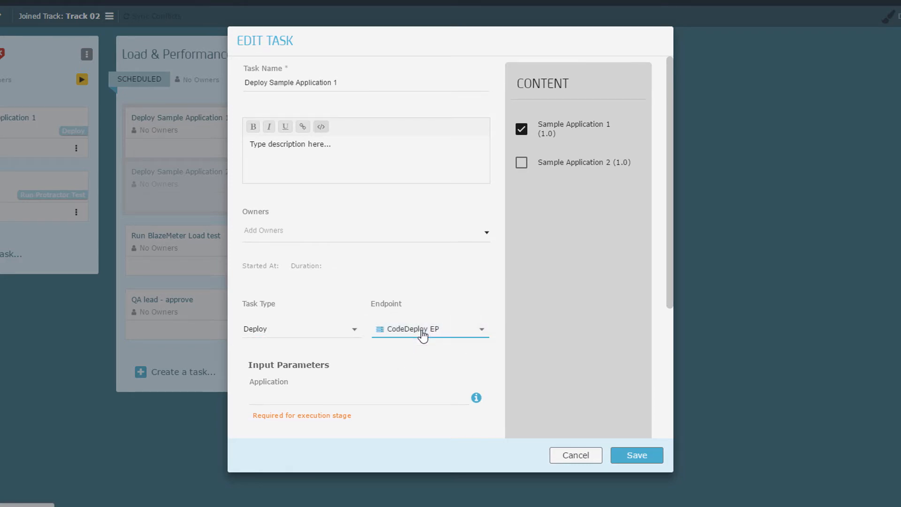
- Set the application to GilApp and the deployment group to performance
{"action": "left_click", "coordinate": [359, 398]}
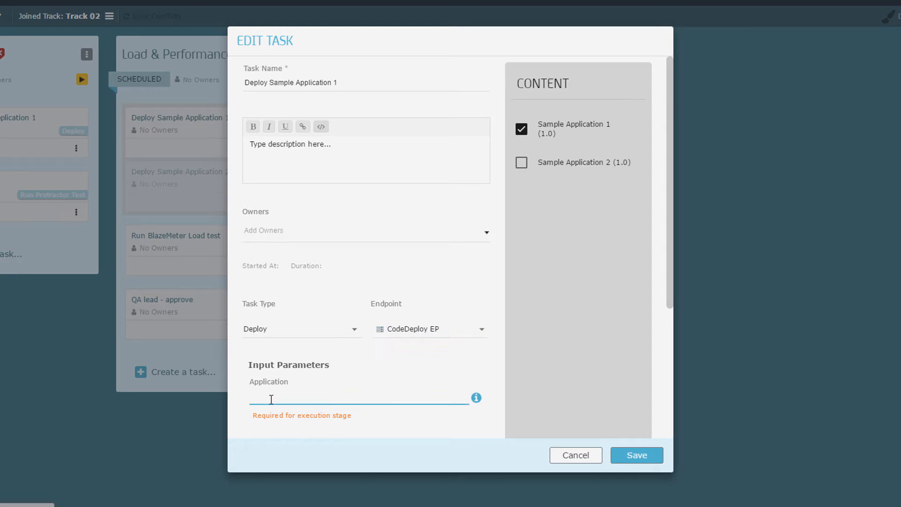
{"action": "type", "text": "@"}
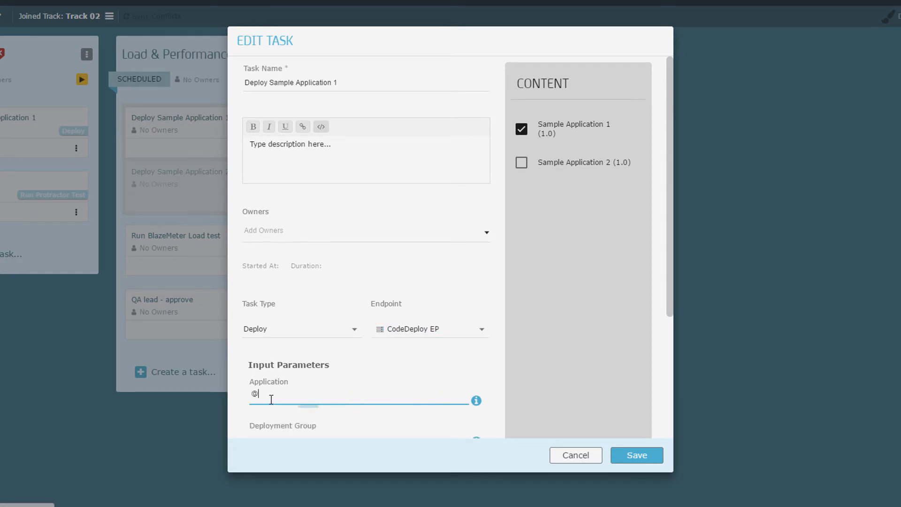
{"action": "type", "text": "GilApp"}
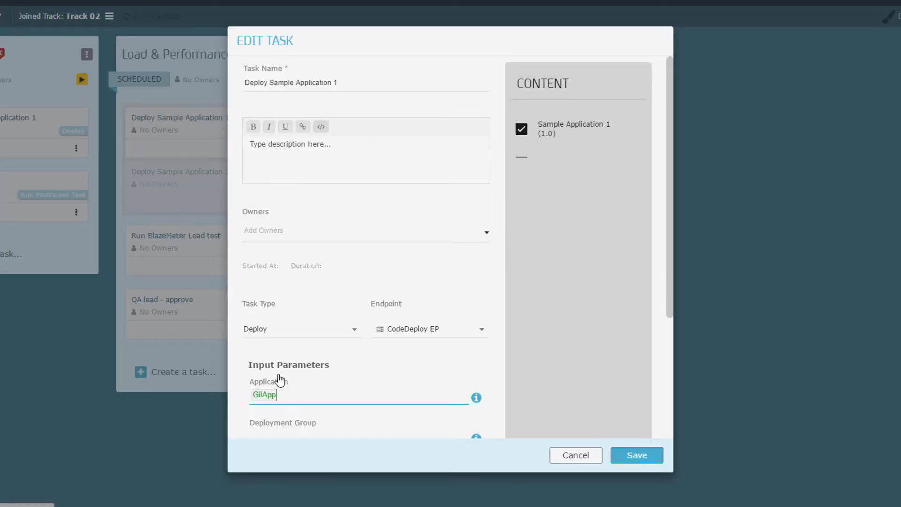
{"action": "scroll", "scroll_direction": "down", "scroll_amount": 3}
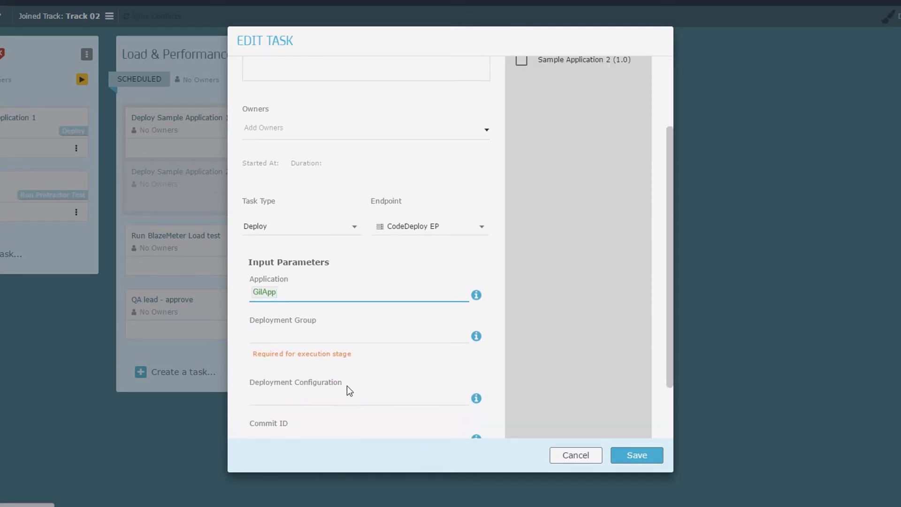
{"action": "left_click", "coordinate": [356, 333]}
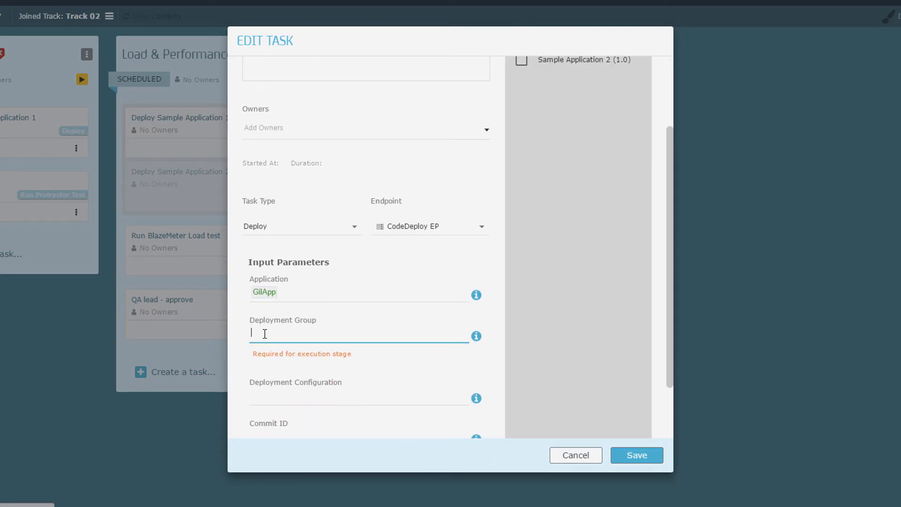
{"action": "type", "text": "@"}
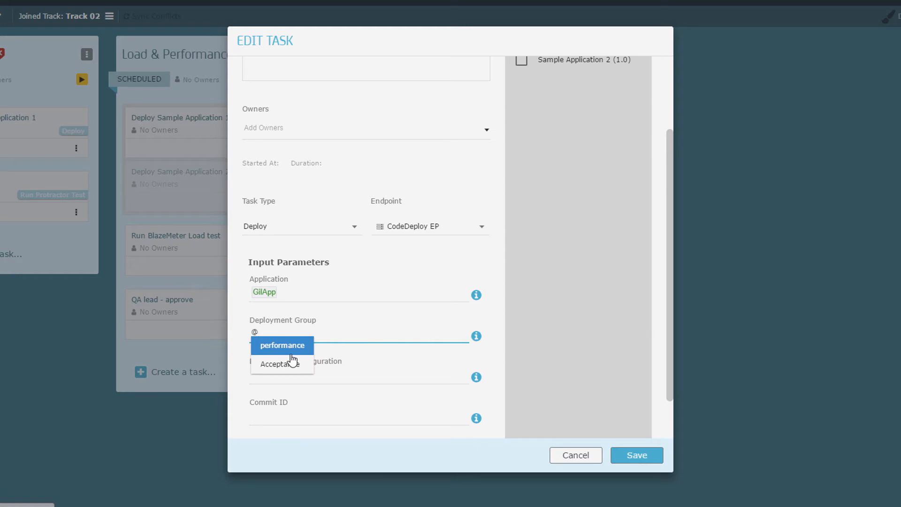
{"action": "left_click", "coordinate": [282, 345]}
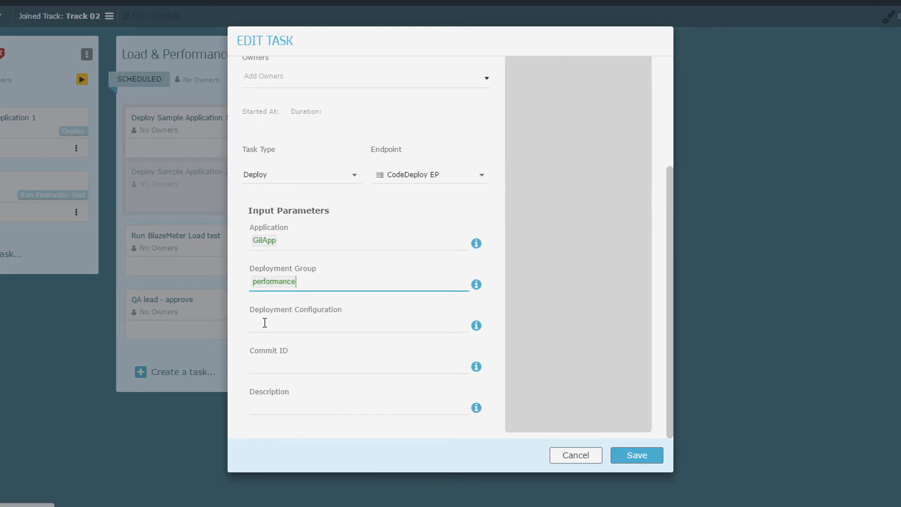
- Set OneAtATime configuration and commit ID last_successful_commit, then save the task
{"action": "left_click", "coordinate": [359, 325]}
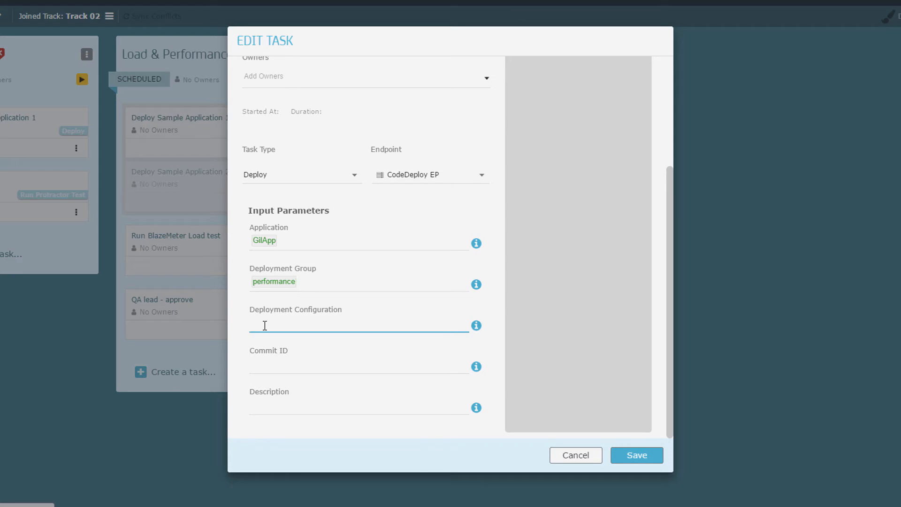
{"action": "left_click", "coordinate": [356, 325]}
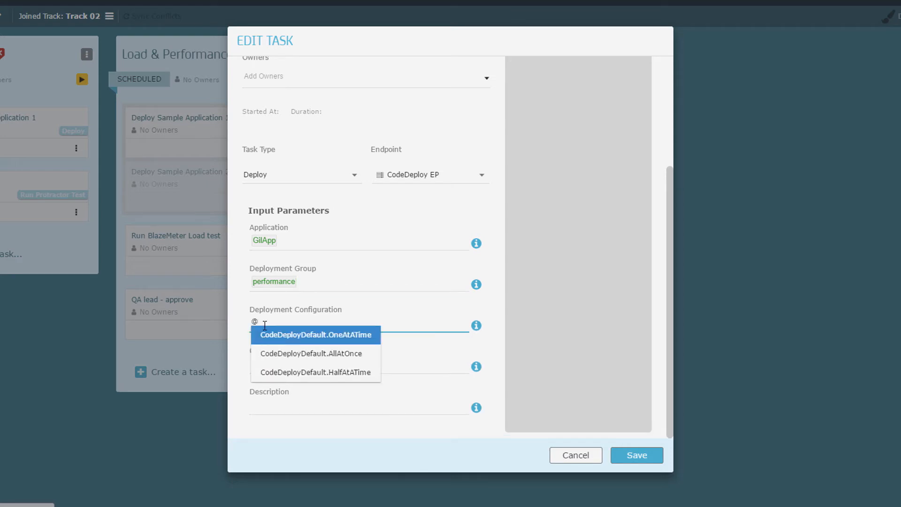
{"action": "left_click", "coordinate": [315, 334]}
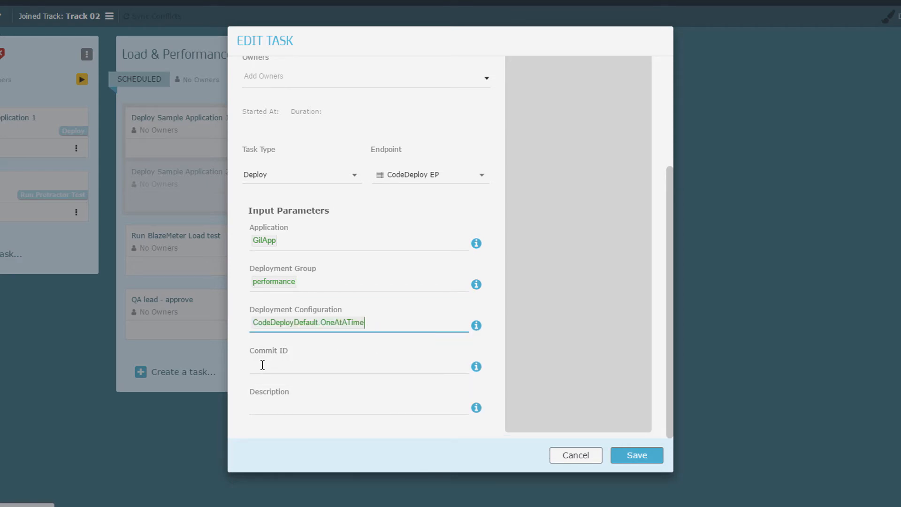
{"action": "left_click", "coordinate": [356, 363]}
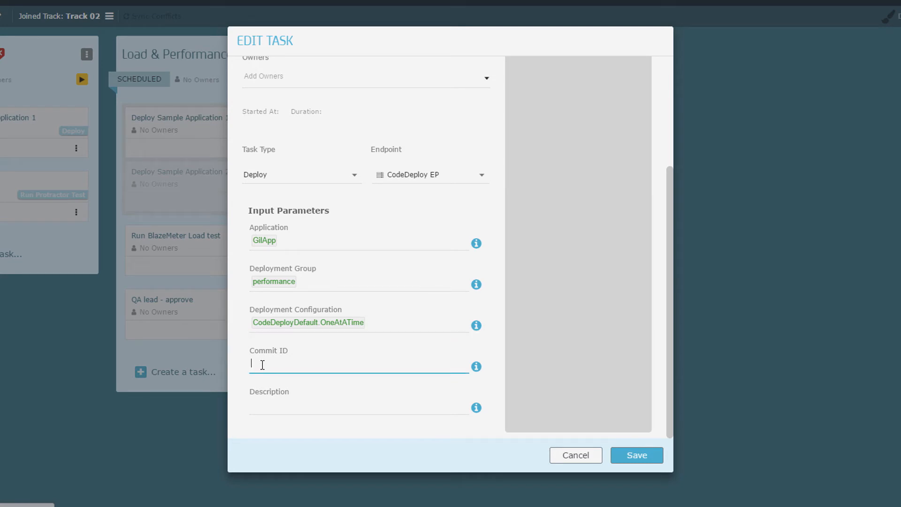
{"action": "type", "text": "last_successful_commit"}
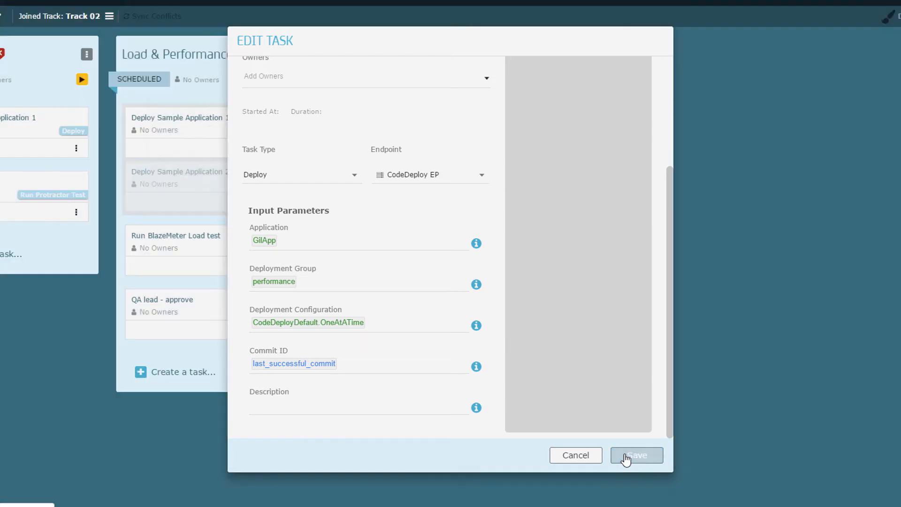
{"action": "left_click", "coordinate": [635, 455]}
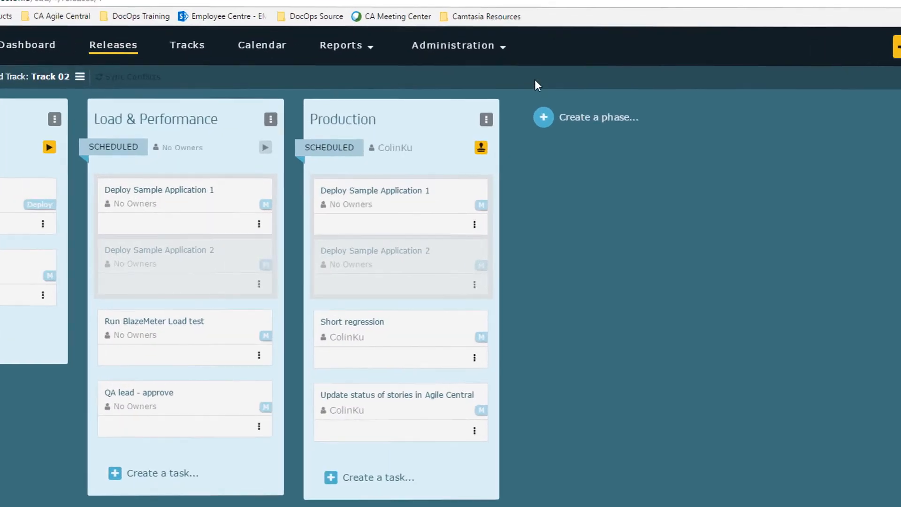
- Open the Administration menu from the Sample Release board
{"action": "left_click", "coordinate": [453, 45]}
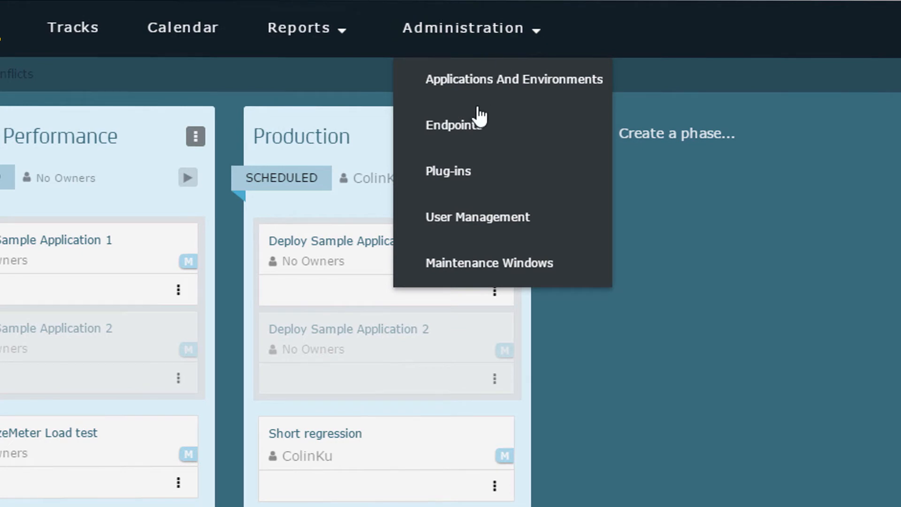
{"action": "left_click", "coordinate": [453, 125]}
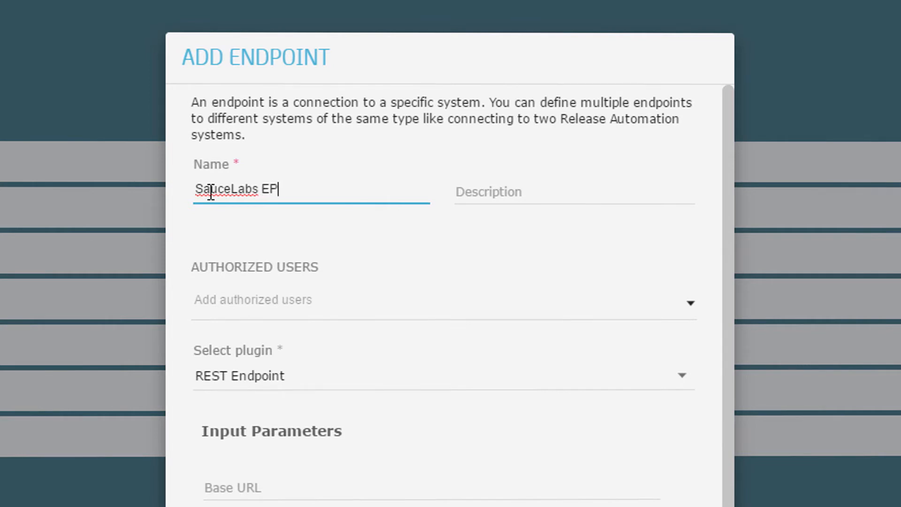
{"action": "left_click", "coordinate": [443, 375]}
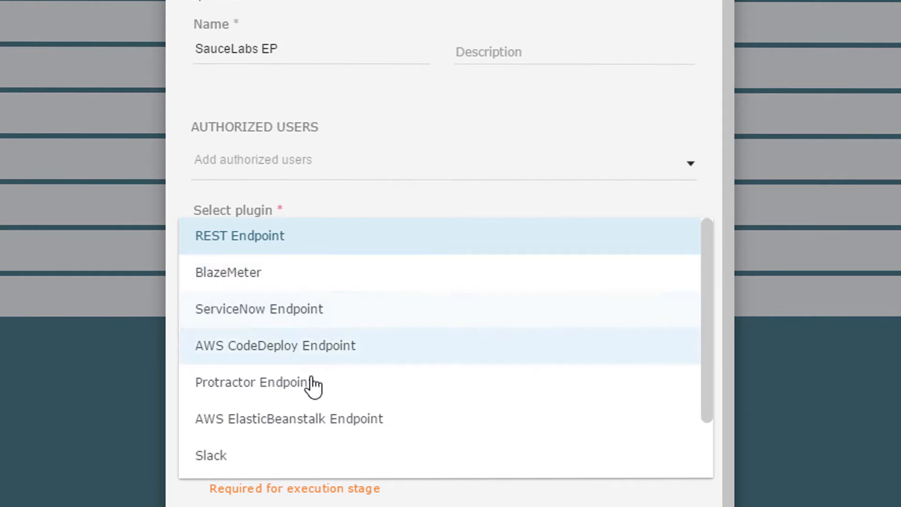
{"action": "left_click", "coordinate": [257, 382]}
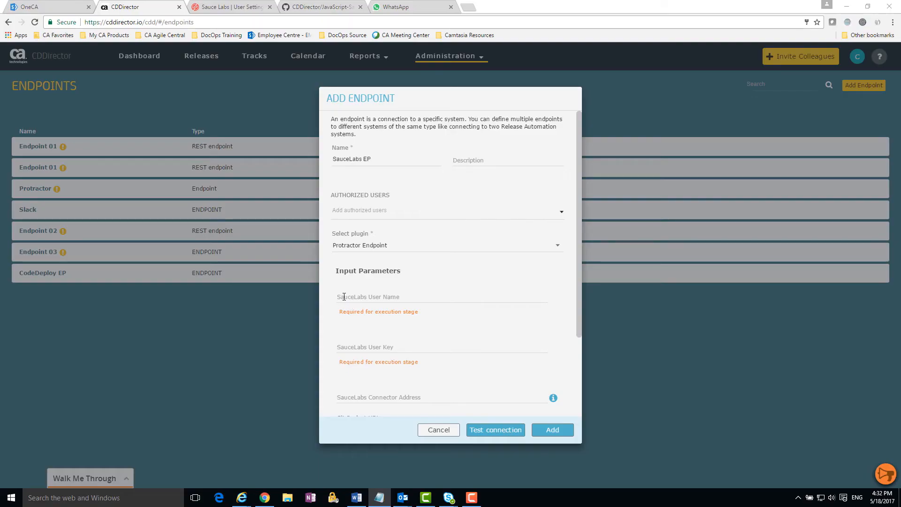
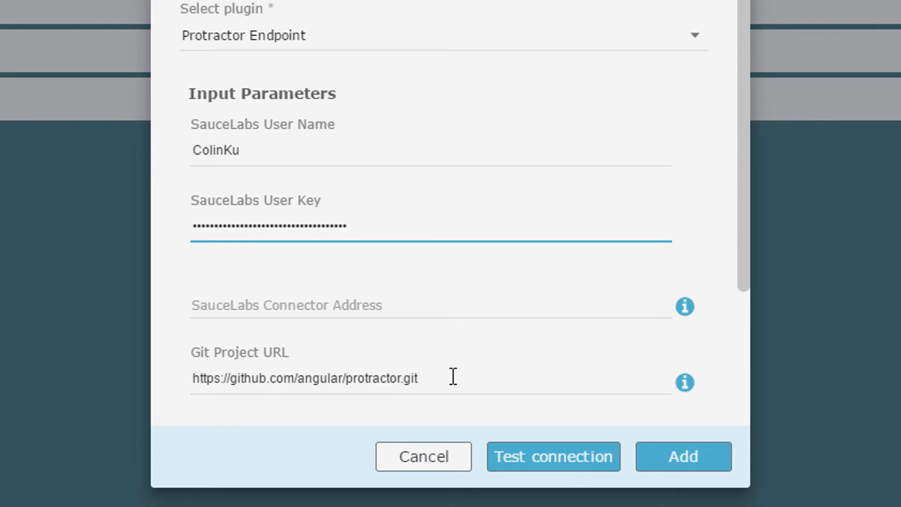
{"action": "scroll", "scroll_direction": "down", "scroll_amount": 3}
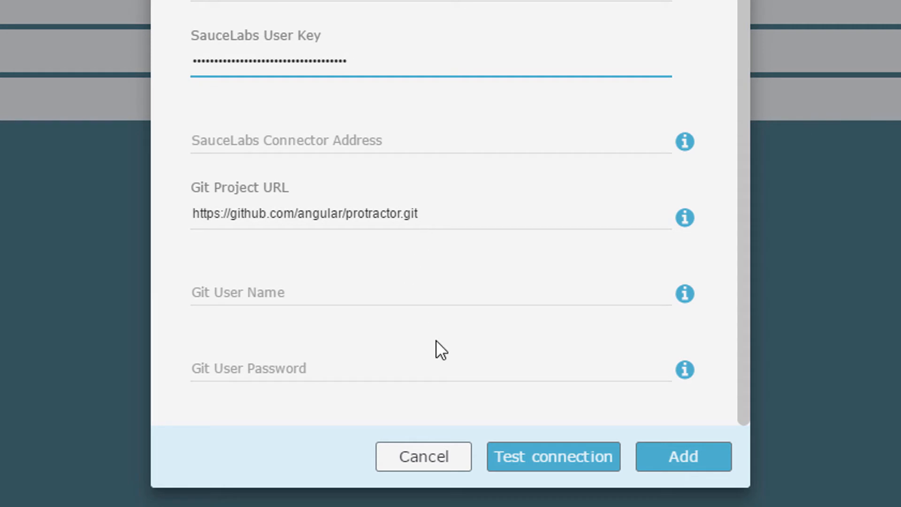
{"action": "left_click", "coordinate": [552, 456]}
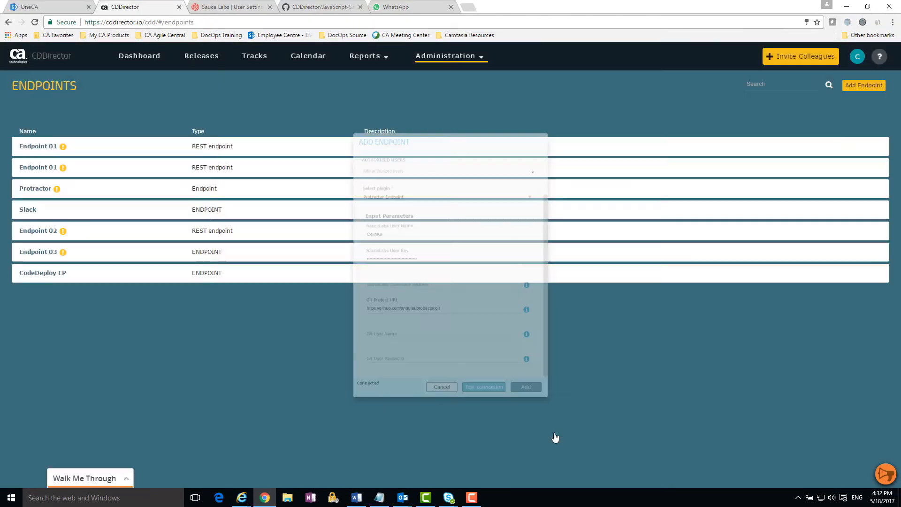
{"action": "left_click", "coordinate": [524, 387]}
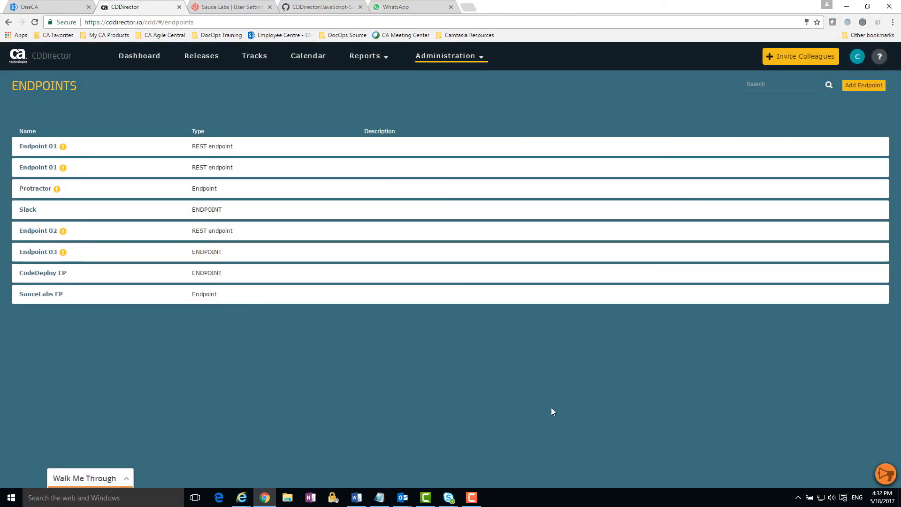
- Point the Sample Release's Run UI Test task at the SauceLabs EP endpoint and save it
{"action": "left_click", "coordinate": [202, 56]}
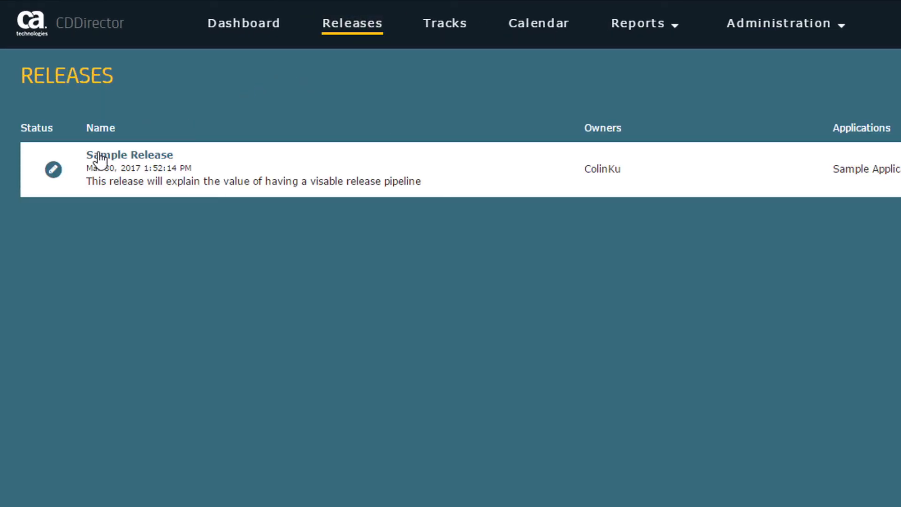
{"action": "left_click", "coordinate": [130, 154]}
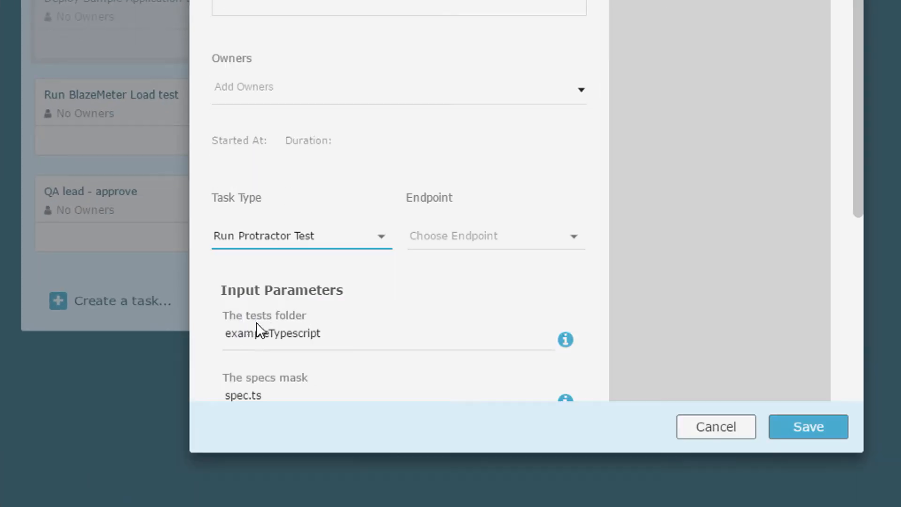
{"action": "scroll", "scroll_direction": "down", "scroll_amount": 3}
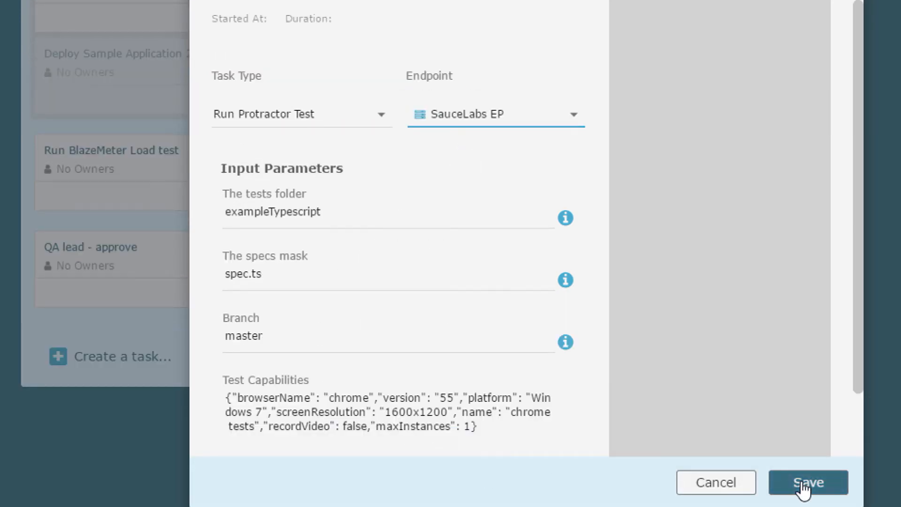
{"action": "left_click", "coordinate": [807, 482]}
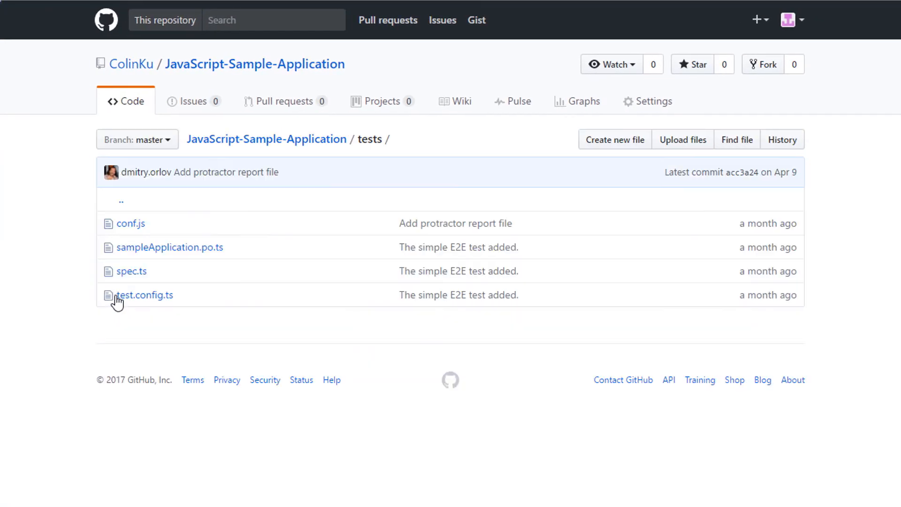
{"action": "mouse_move", "coordinate": [145, 294]}
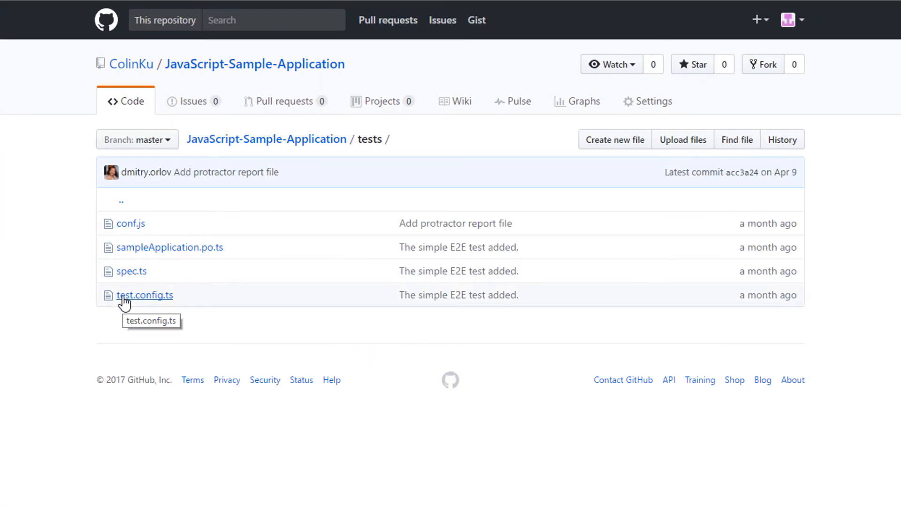
{"action": "left_click", "coordinate": [144, 295]}
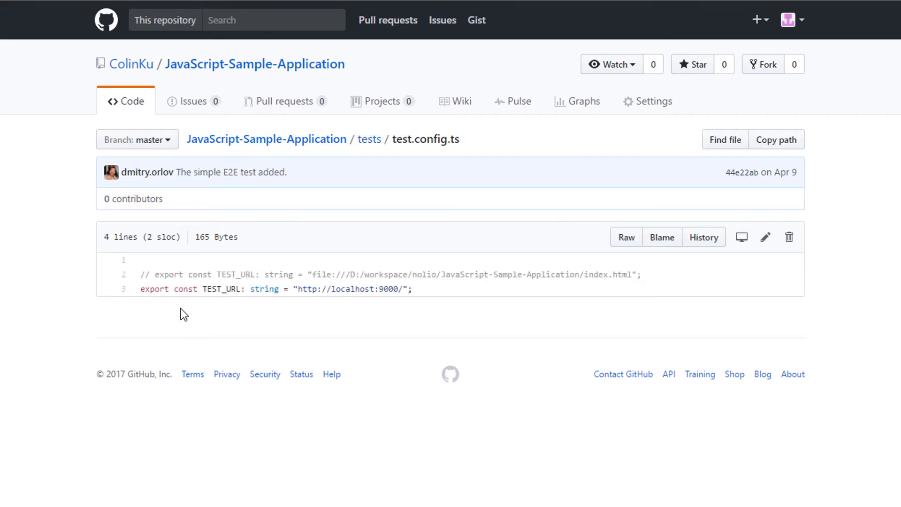
{"action": "mouse_move", "coordinate": [765, 237]}
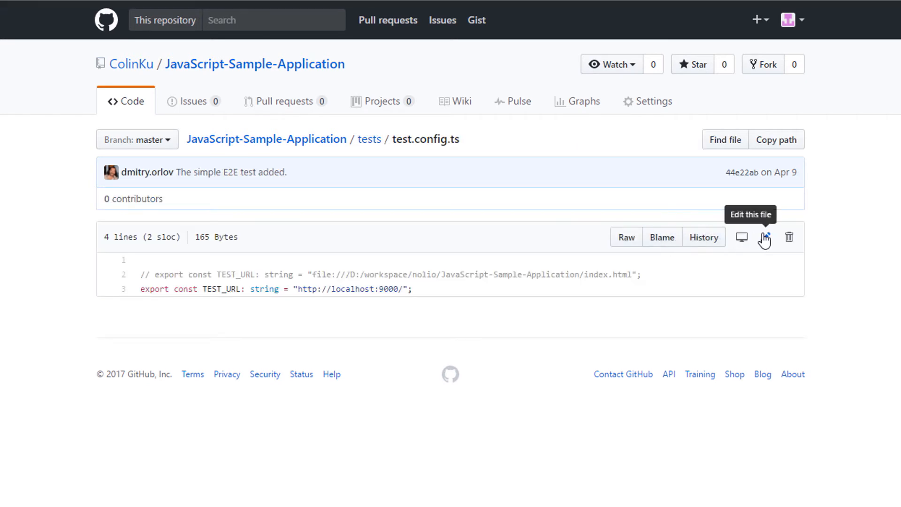
{"action": "left_click", "coordinate": [764, 237]}
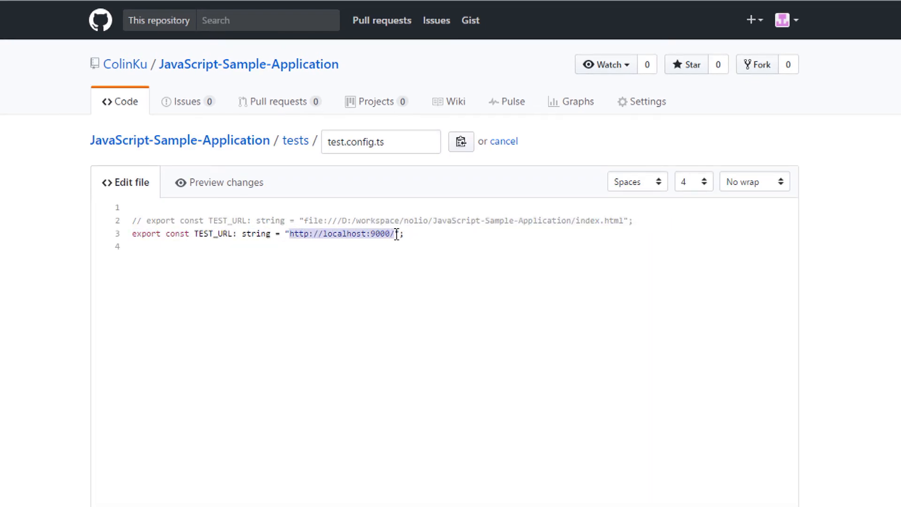
{"action": "type", "text": "https://github.com/CDDirector/JavaScript-Sample-Application.git"}
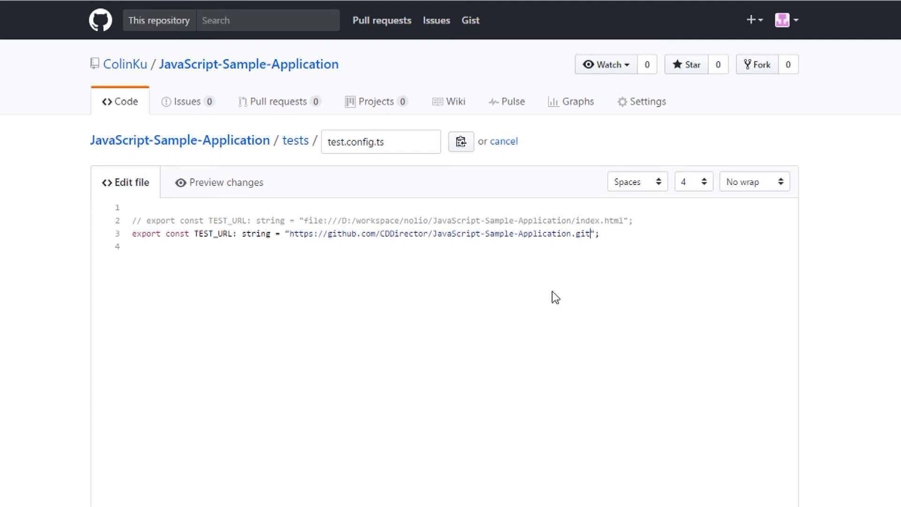
{"action": "scroll", "scroll_direction": "down", "scroll_amount": 3}
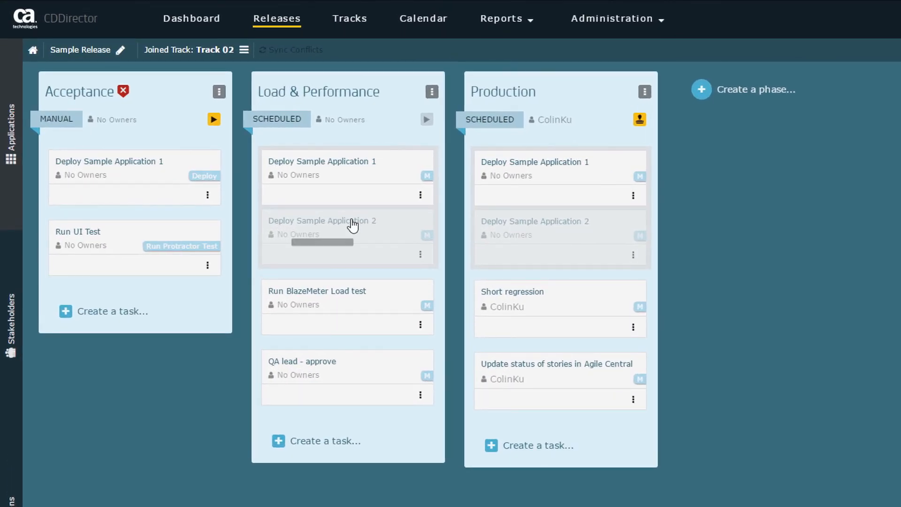
{"action": "mouse_move", "coordinate": [340, 225]}
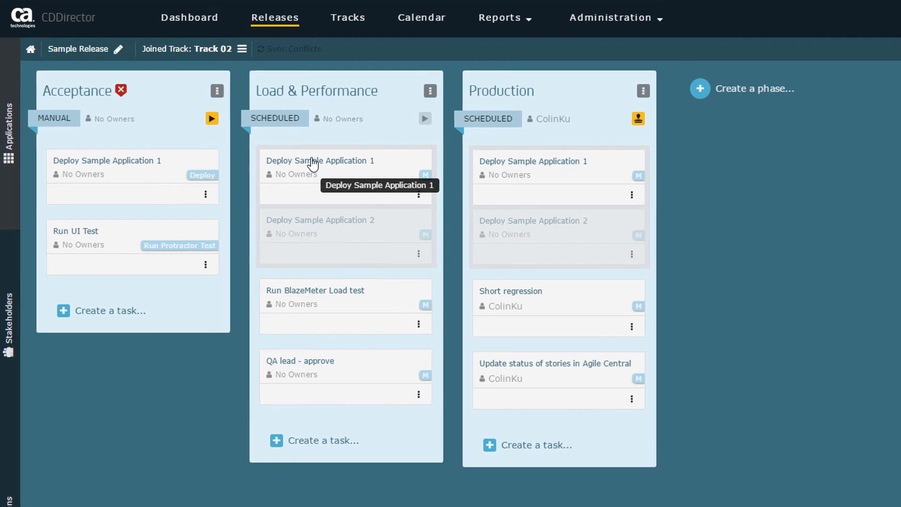
- Make Deploy Sample Application 1 an AWS CodeDeploy Deploy task using the CodeDeploy EP endpoint
{"action": "left_click", "coordinate": [320, 160]}
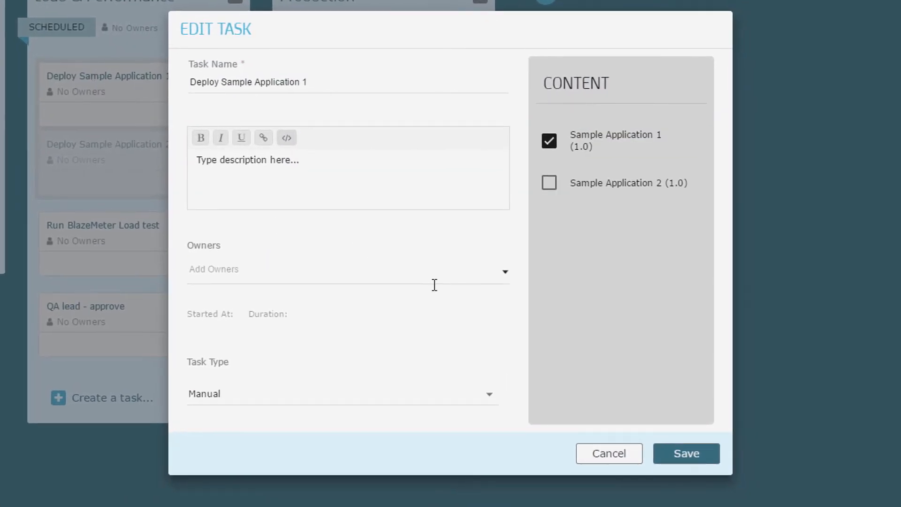
{"action": "left_click", "coordinate": [341, 393]}
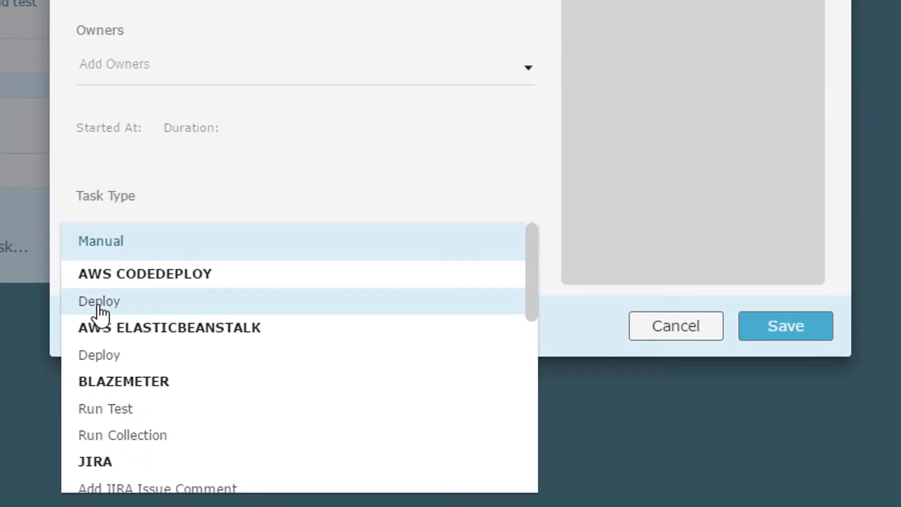
{"action": "left_click", "coordinate": [98, 301]}
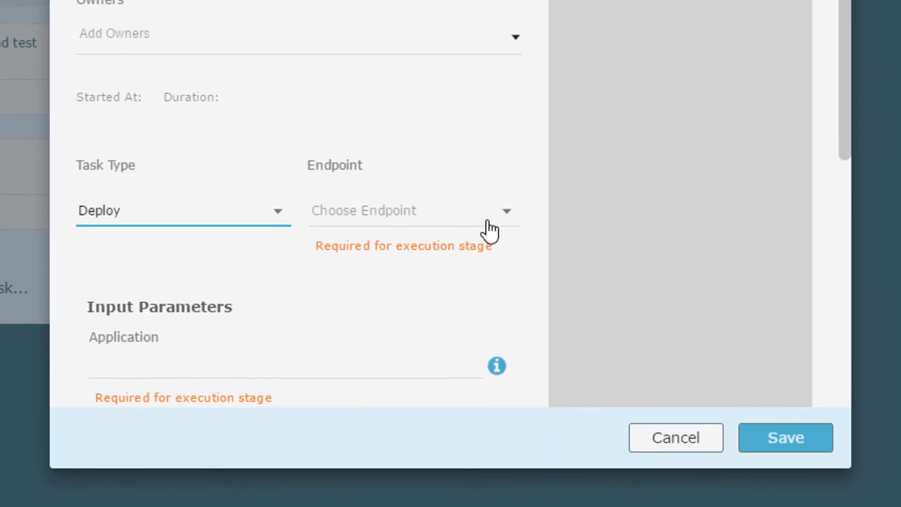
{"action": "left_click", "coordinate": [408, 211]}
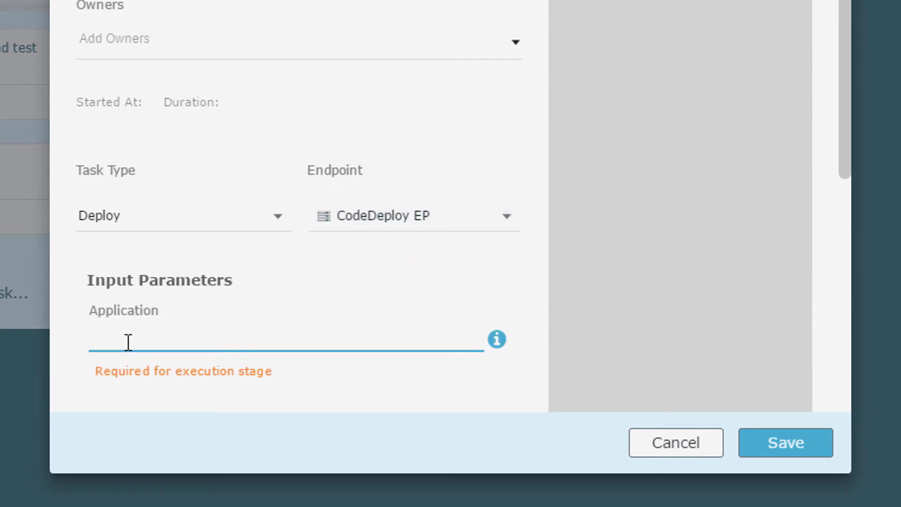
- Fill in application GilApp, group performance, CodeDeployDefault.OneAtATime, and commit ID last_successful_commit
{"action": "type", "text": "@"}
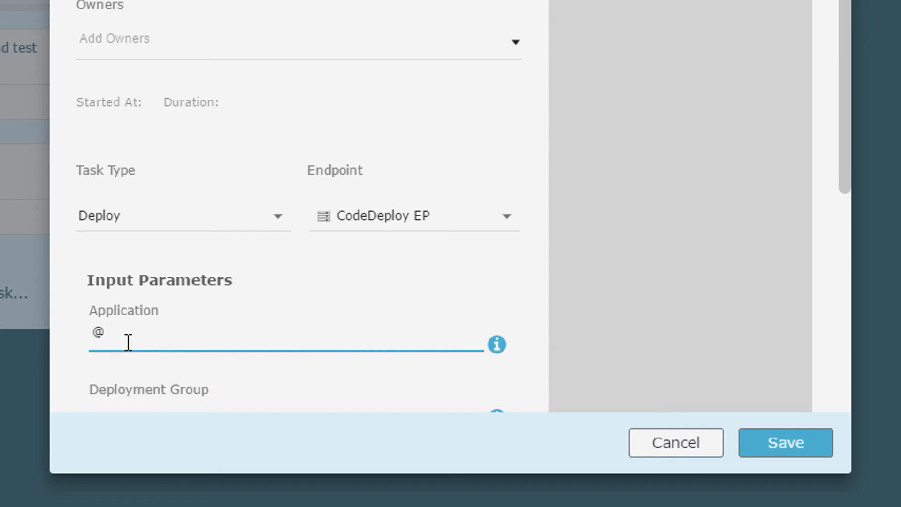
{"action": "type", "text": "GilApp"}
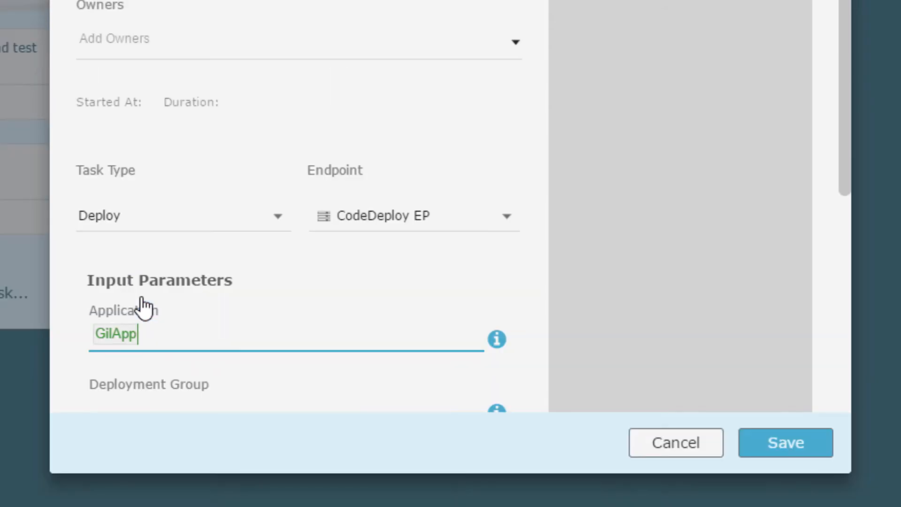
{"action": "scroll", "scroll_direction": "down", "scroll_amount": 3}
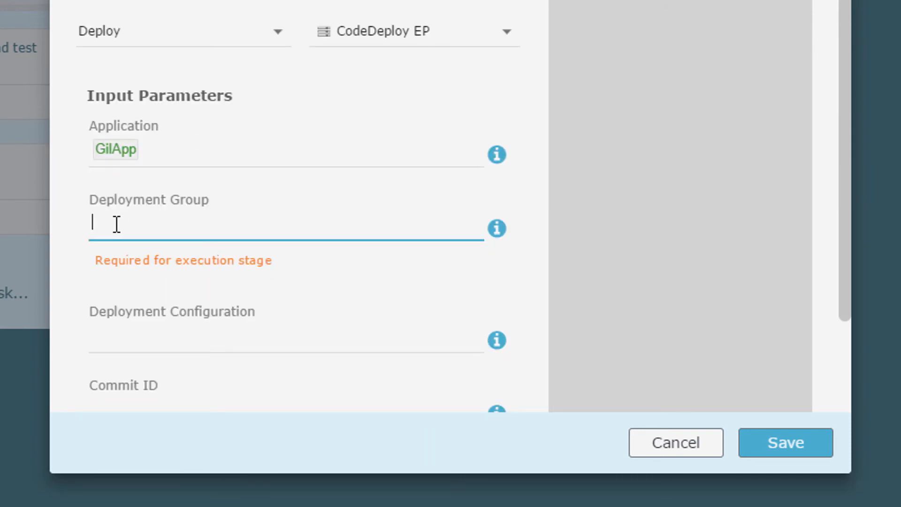
{"action": "type", "text": "@"}
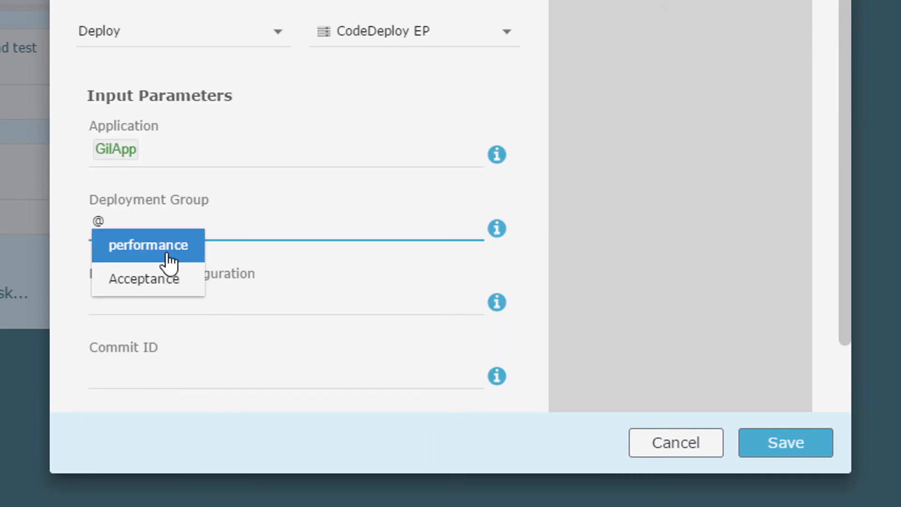
{"action": "left_click", "coordinate": [147, 245]}
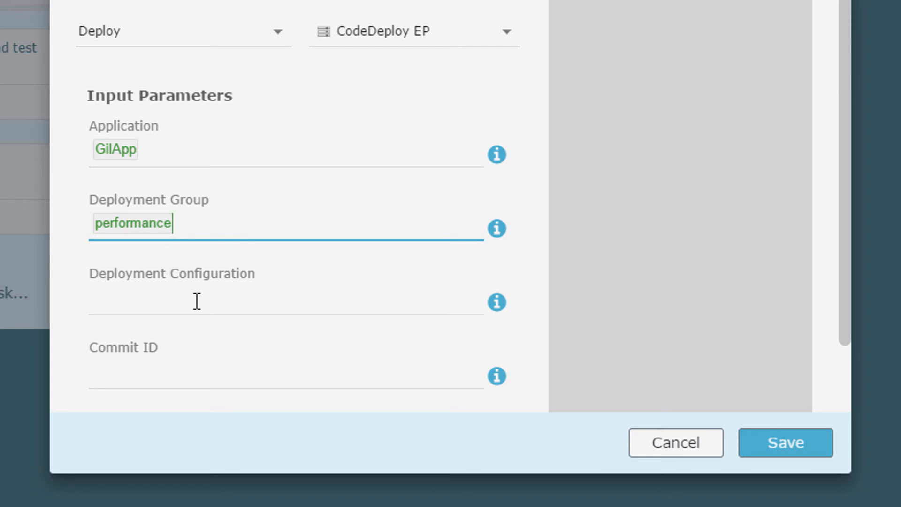
{"action": "scroll", "scroll_direction": "down", "scroll_amount": 3}
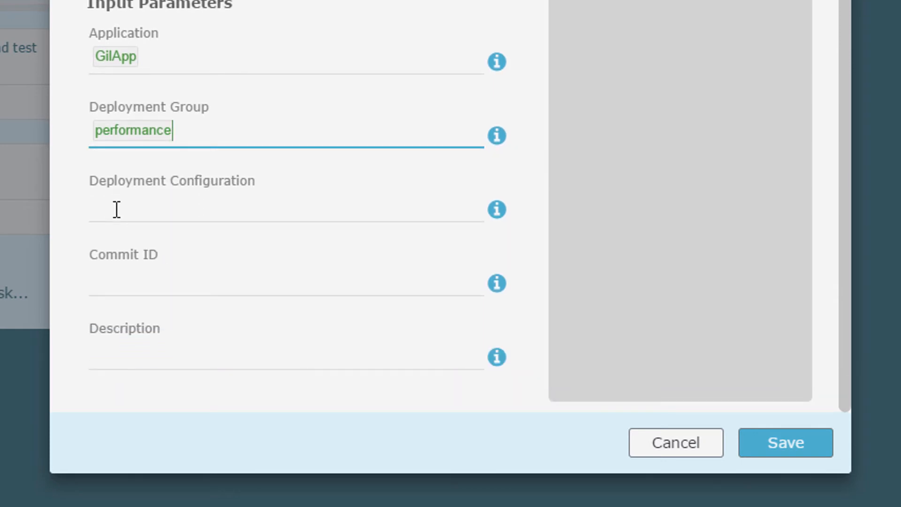
{"action": "left_click", "coordinate": [281, 210]}
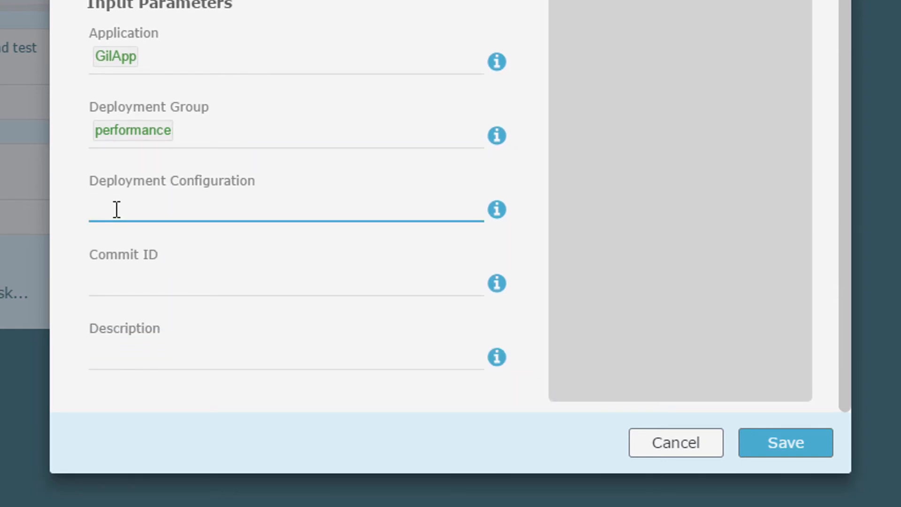
{"action": "type", "text": "@"}
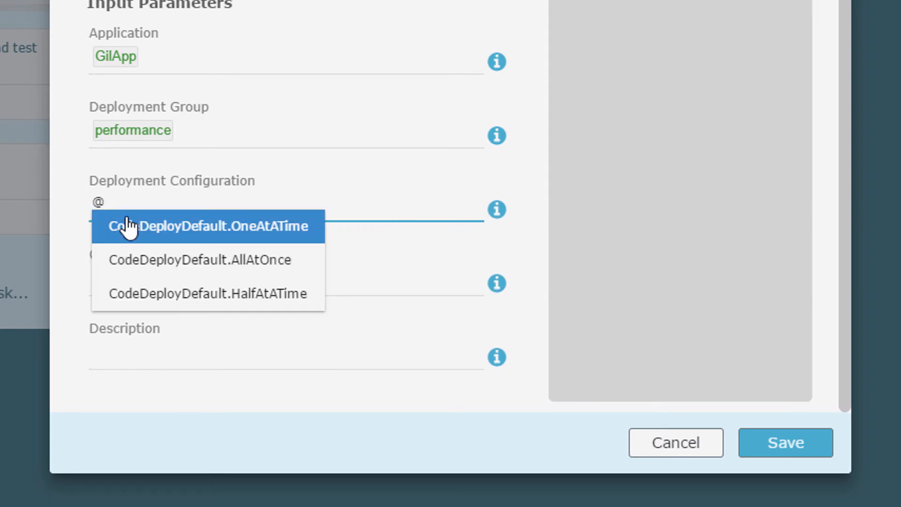
{"action": "left_click", "coordinate": [209, 226]}
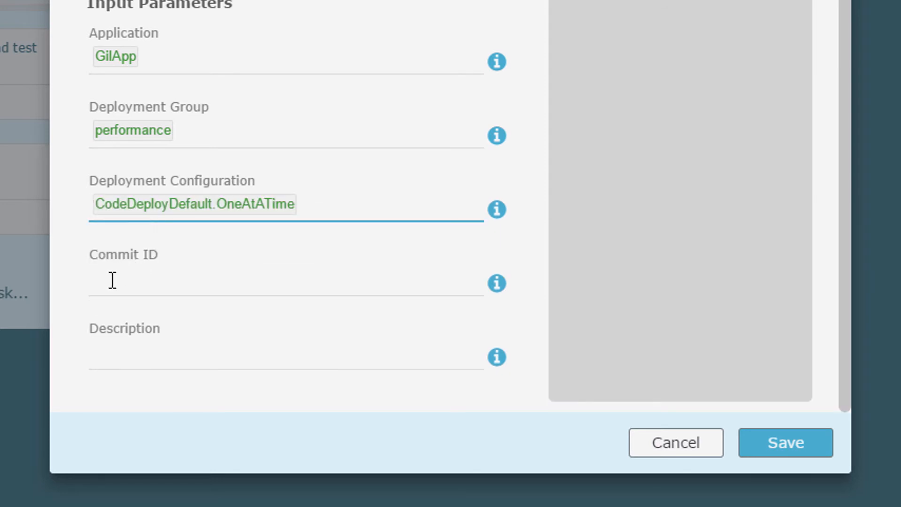
{"action": "type", "text": "%"}
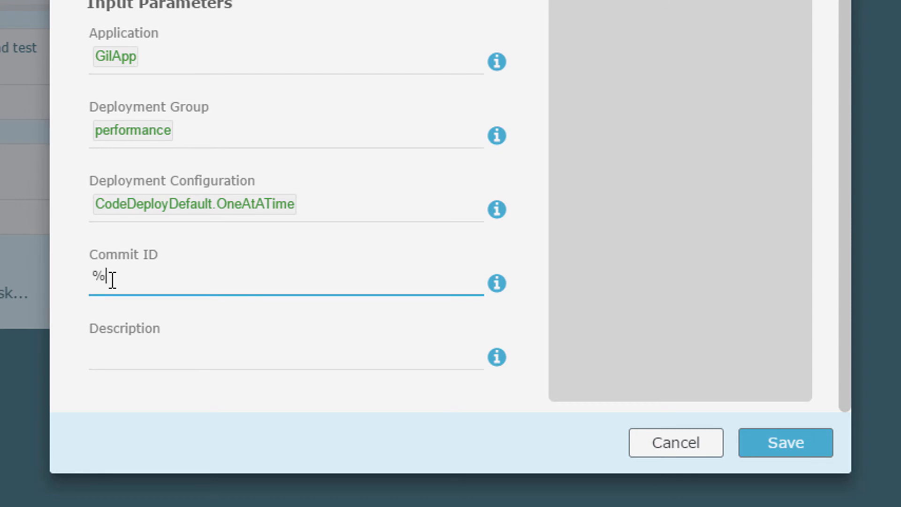
{"action": "type", "text": "last_successful_commit"}
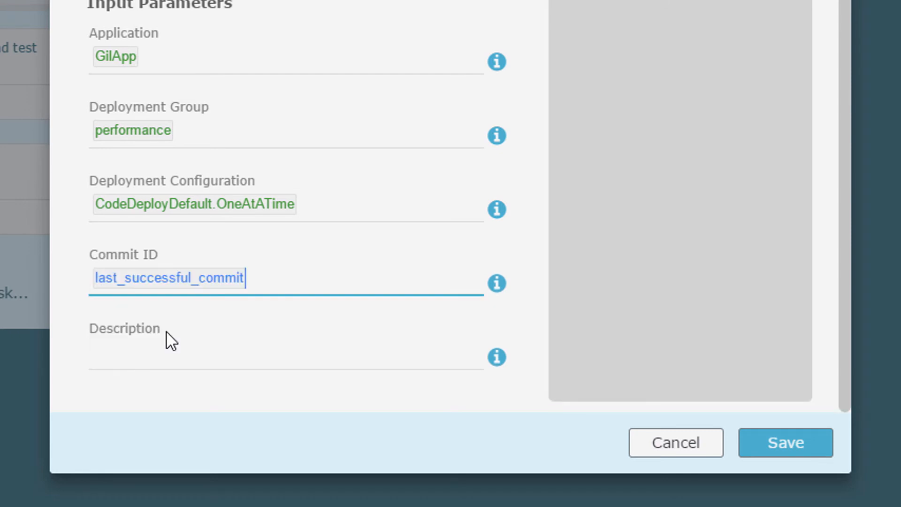
{"action": "left_click", "coordinate": [783, 442]}
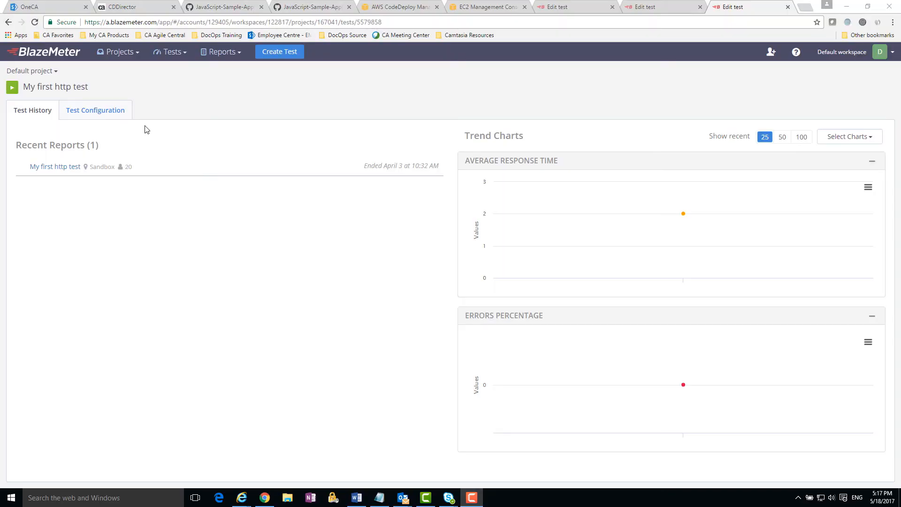
- Create the BlazeMeter project CDD_Demo_01
{"action": "left_click", "coordinate": [119, 52]}
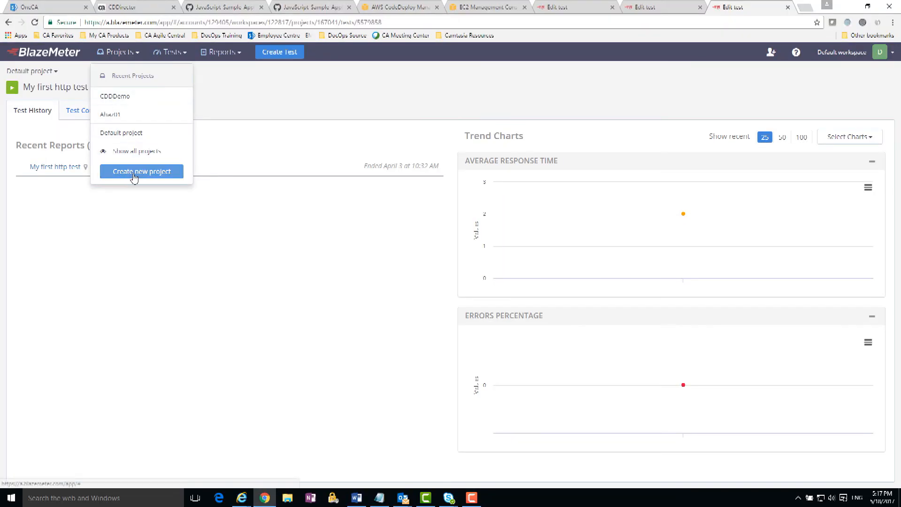
{"action": "left_click", "coordinate": [142, 171]}
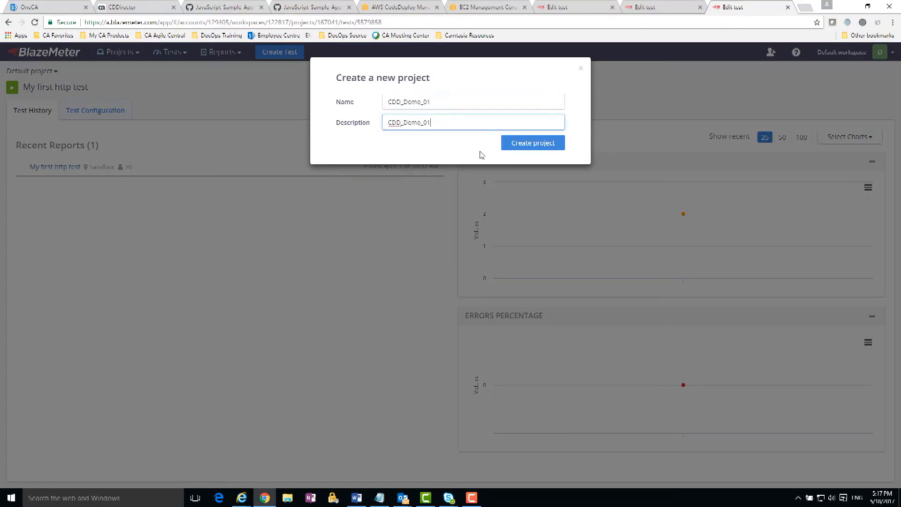
{"action": "left_click", "coordinate": [532, 143]}
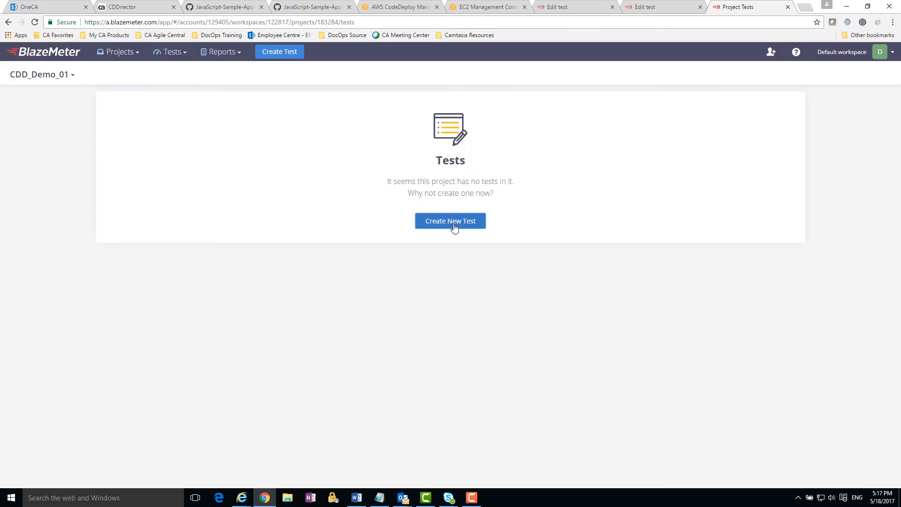
- Create a URL/API test targeting 8-142-41.eu-west-1.compute.amazonaws.com, name it CDD_Dem, and save
{"action": "left_click", "coordinate": [450, 220]}
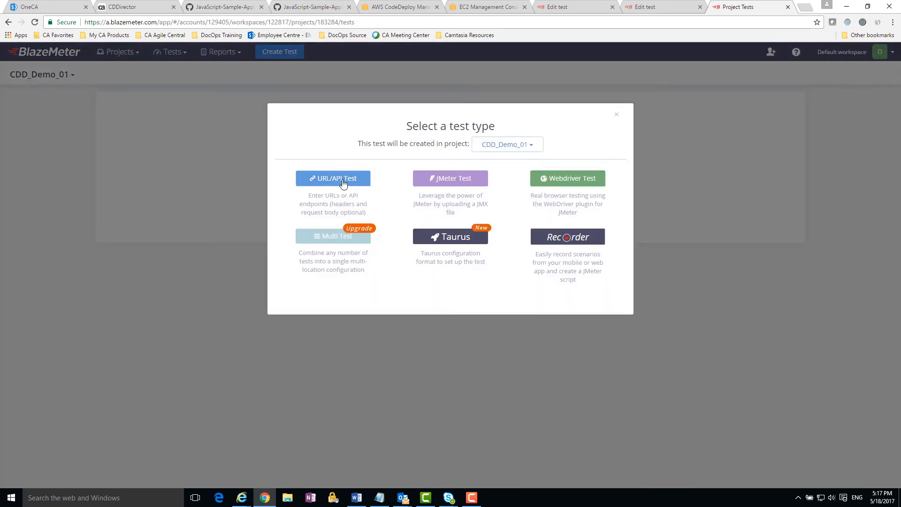
{"action": "left_click", "coordinate": [332, 177]}
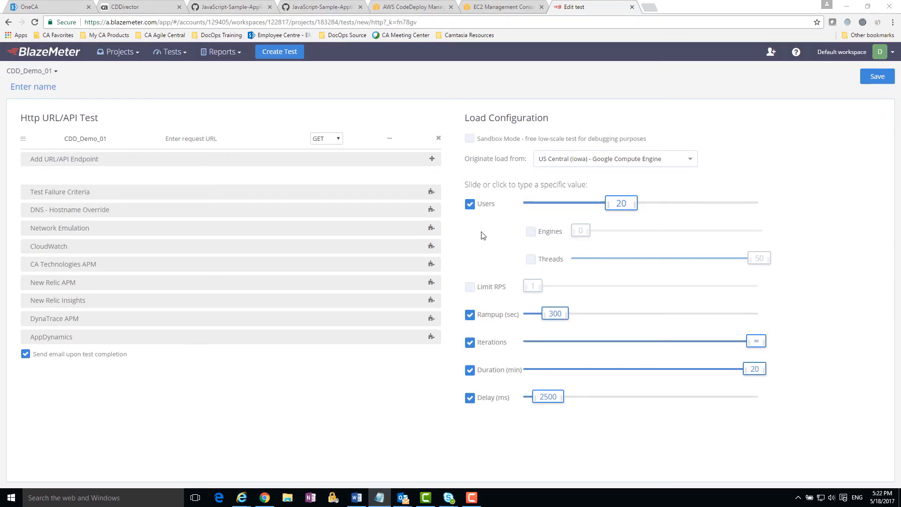
{"action": "left_click", "coordinate": [191, 138]}
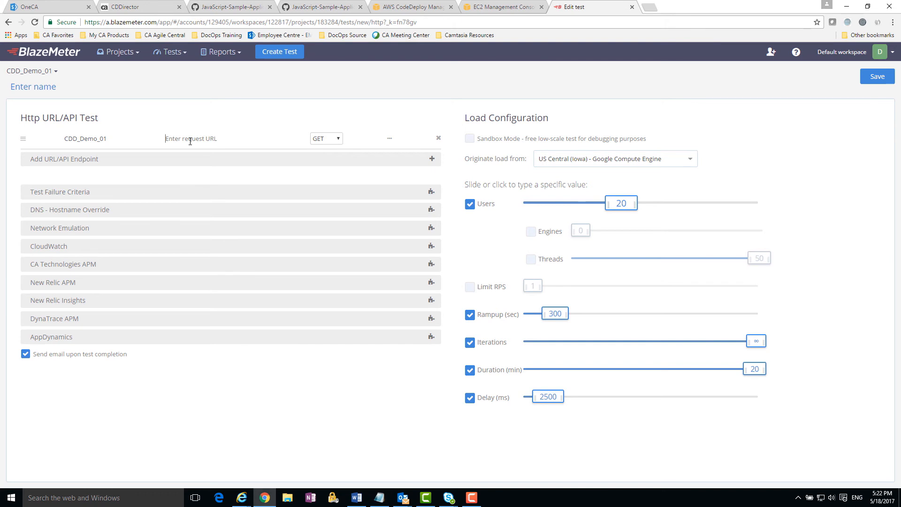
{"action": "type", "text": "8-142-41.eu-west-1.compute.amazonaws.com"}
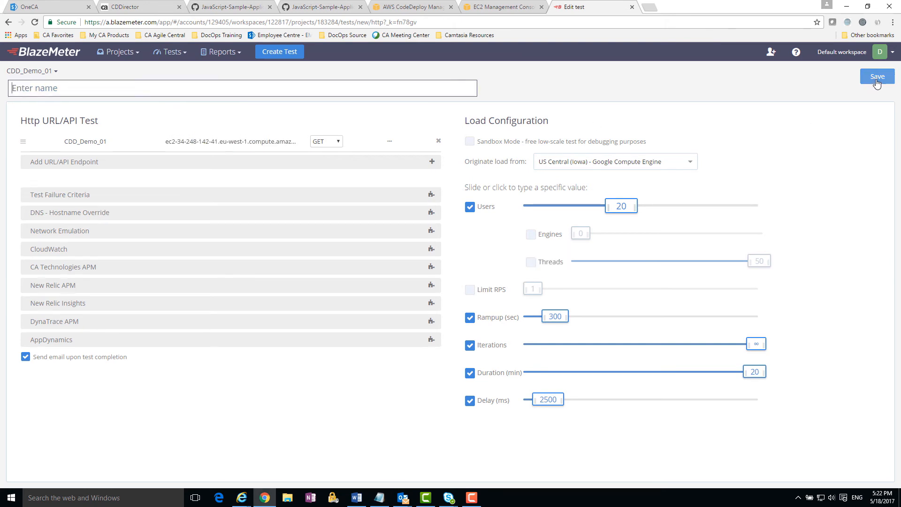
{"action": "left_click", "coordinate": [877, 76]}
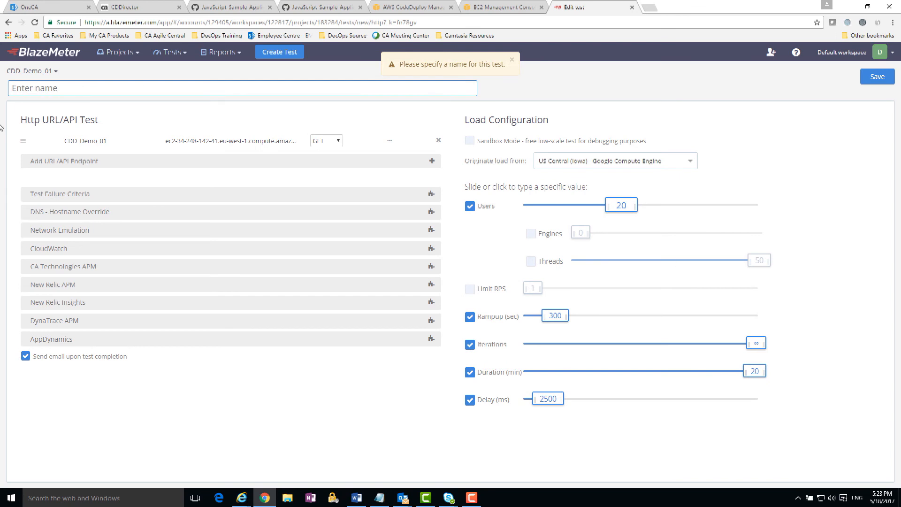
{"action": "type", "text": "CDD_Dem"}
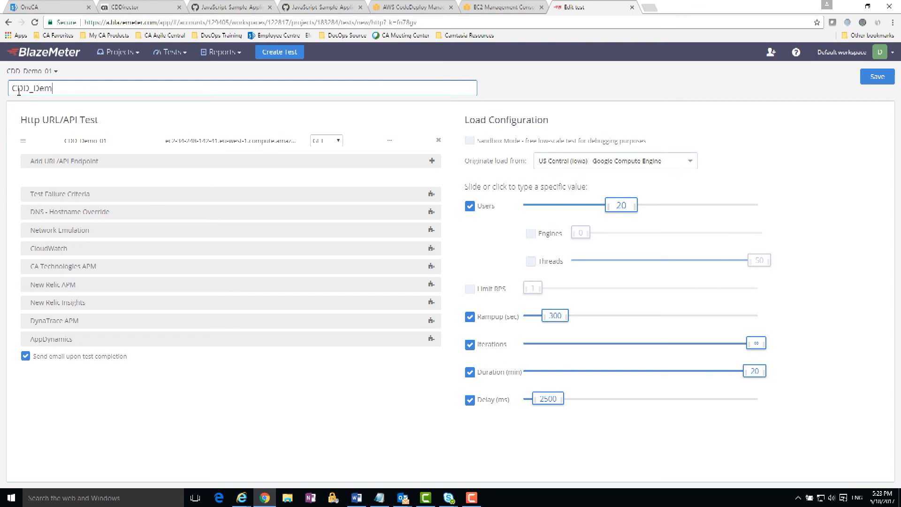
{"action": "left_click", "coordinate": [876, 76]}
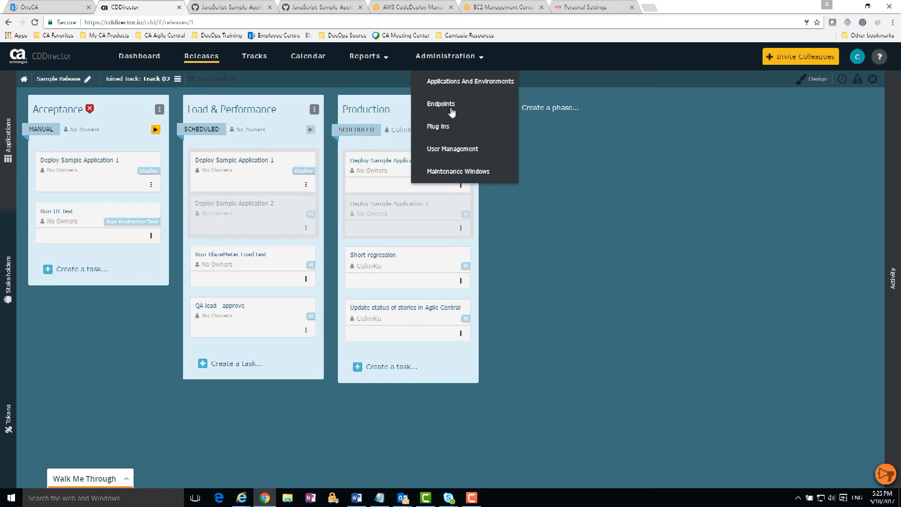
{"action": "left_click", "coordinate": [440, 104]}
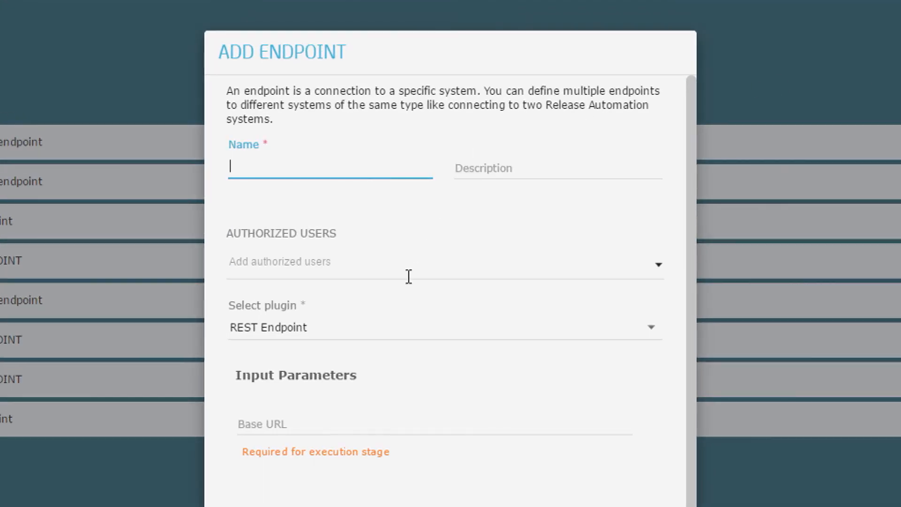
{"action": "type", "text": "BlazeMeter EP"}
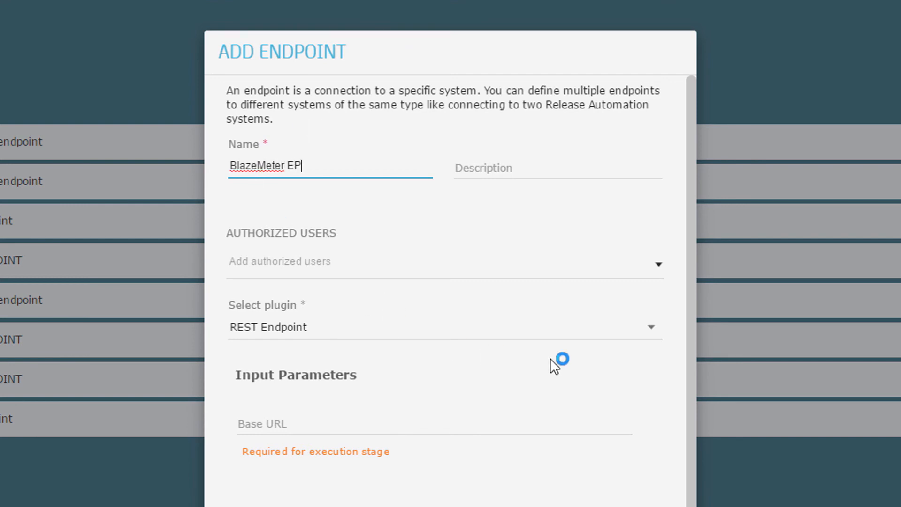
{"action": "left_click", "coordinate": [445, 326]}
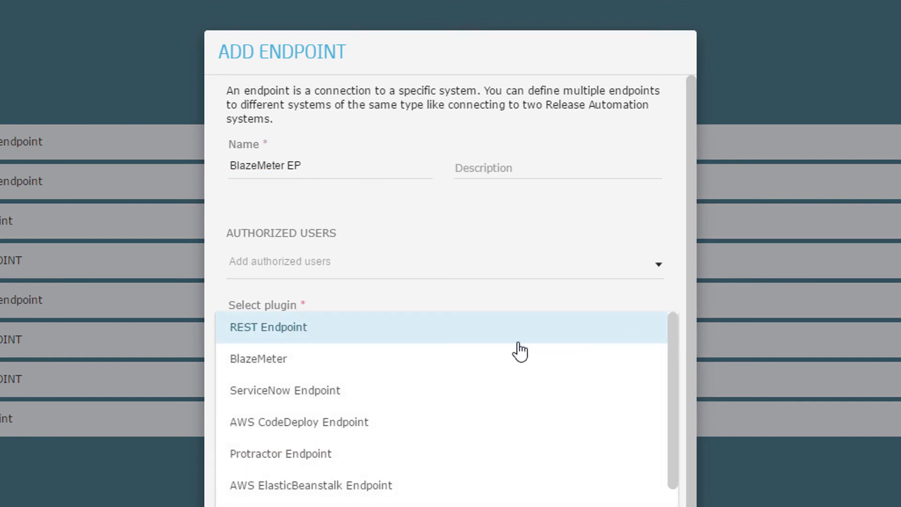
{"action": "left_click", "coordinate": [258, 359]}
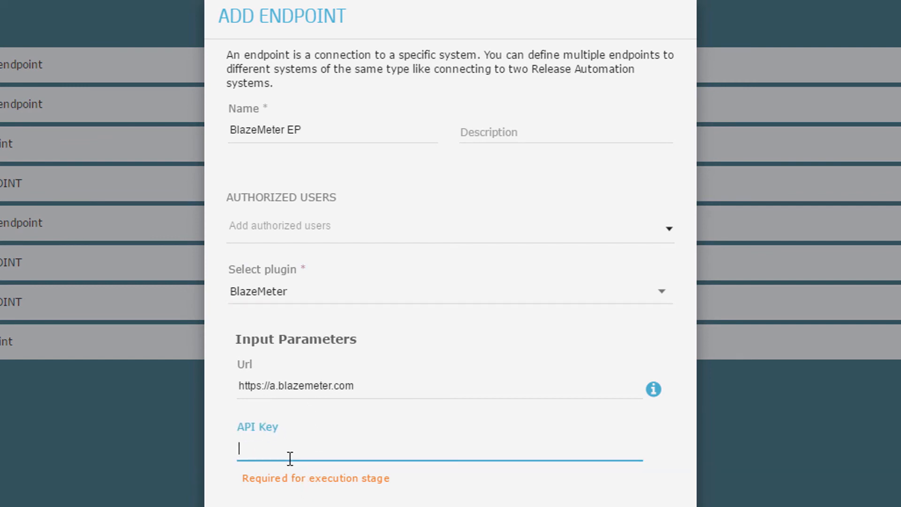
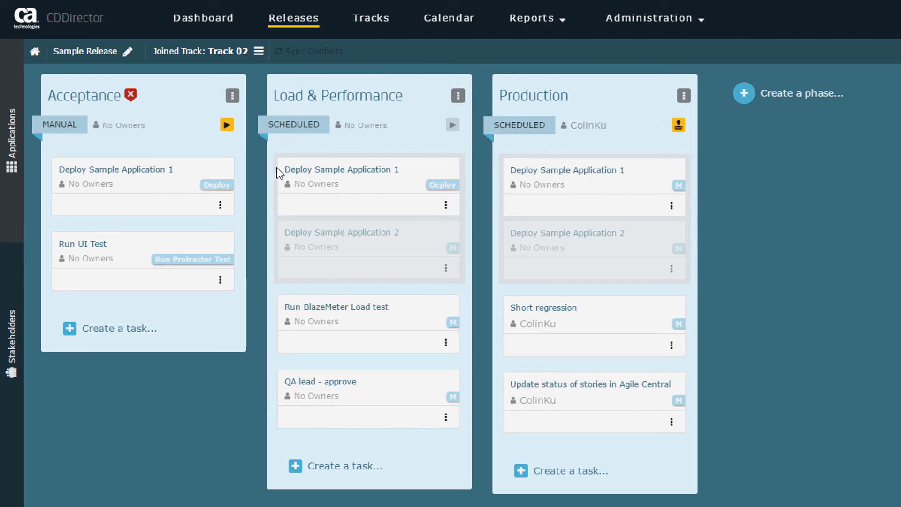
{"action": "mouse_move", "coordinate": [352, 313]}
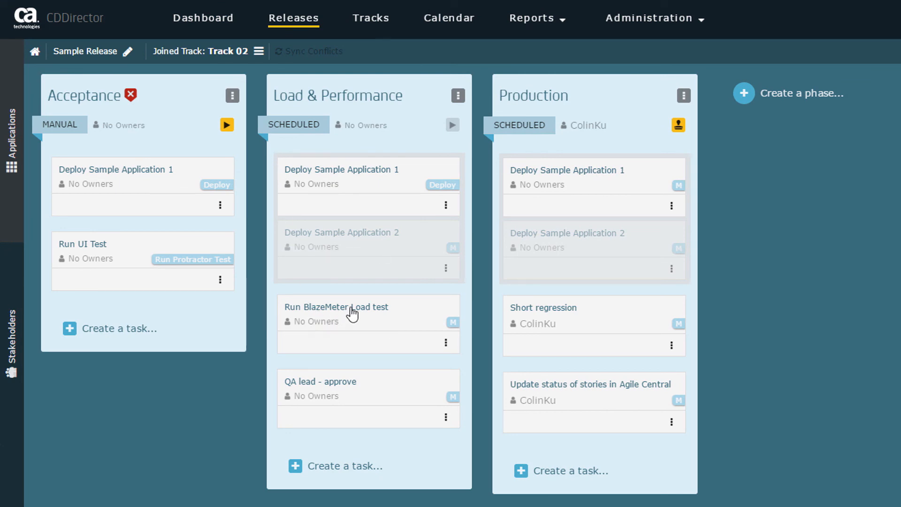
- Make the Run BlazeMeter Load test task a BlazeMeter Run Test using BlazeMeter EP
{"action": "left_click", "coordinate": [336, 306]}
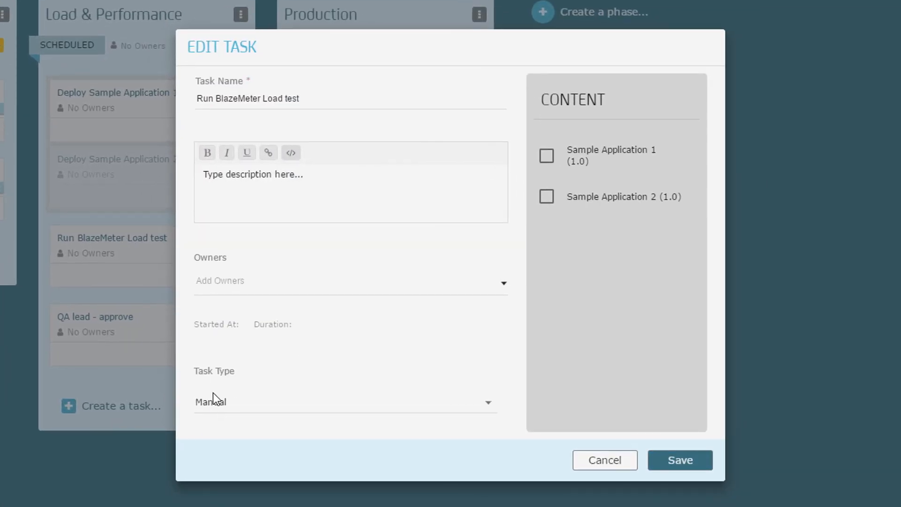
{"action": "left_click", "coordinate": [343, 402]}
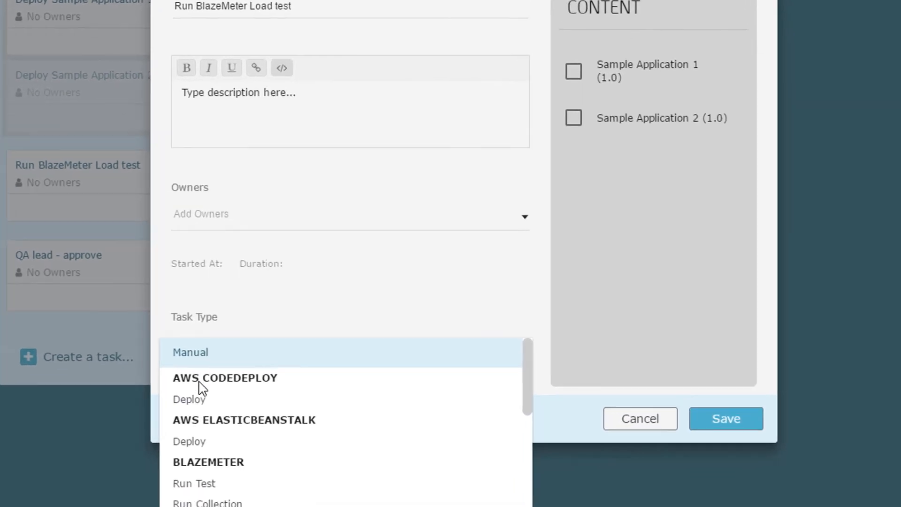
{"action": "left_click", "coordinate": [194, 483]}
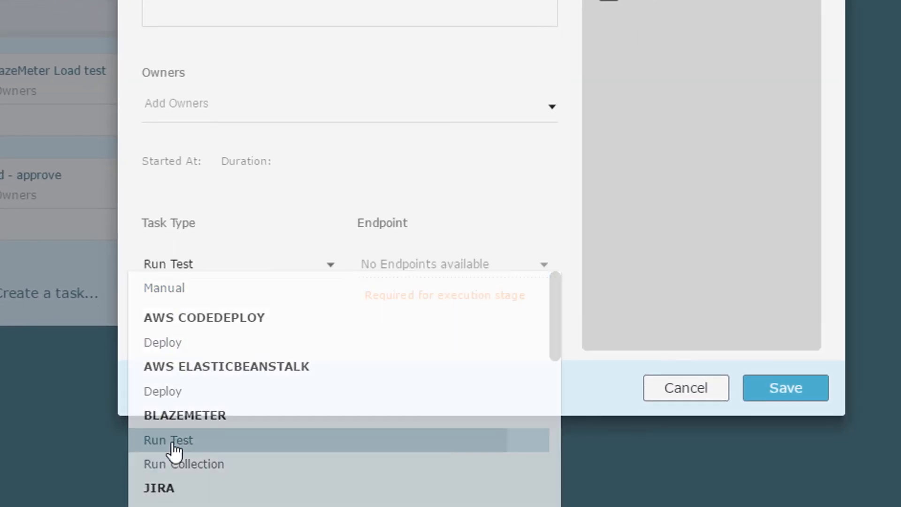
{"action": "left_click", "coordinate": [168, 440]}
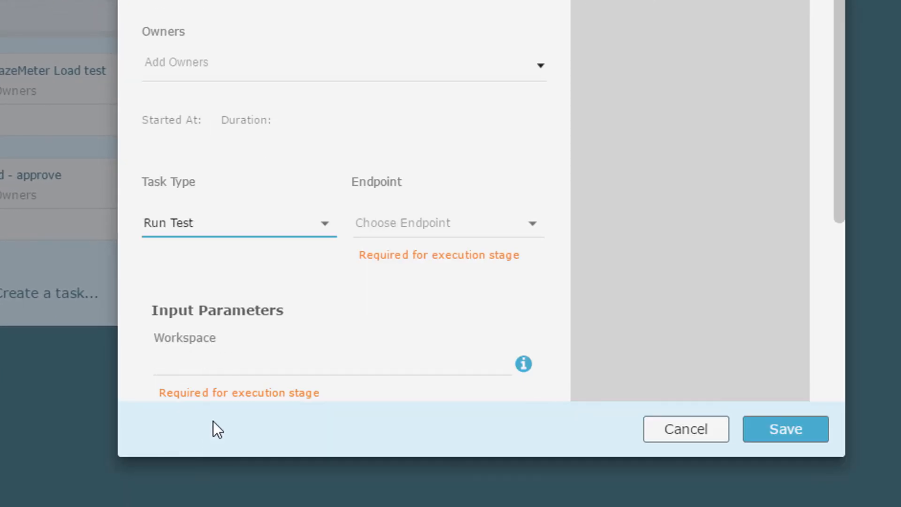
{"action": "left_click", "coordinate": [447, 222]}
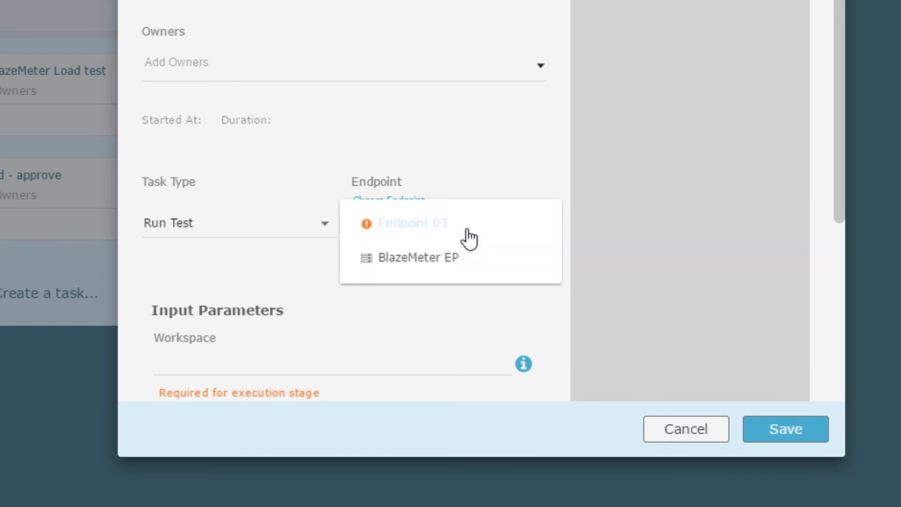
{"action": "left_click", "coordinate": [418, 257]}
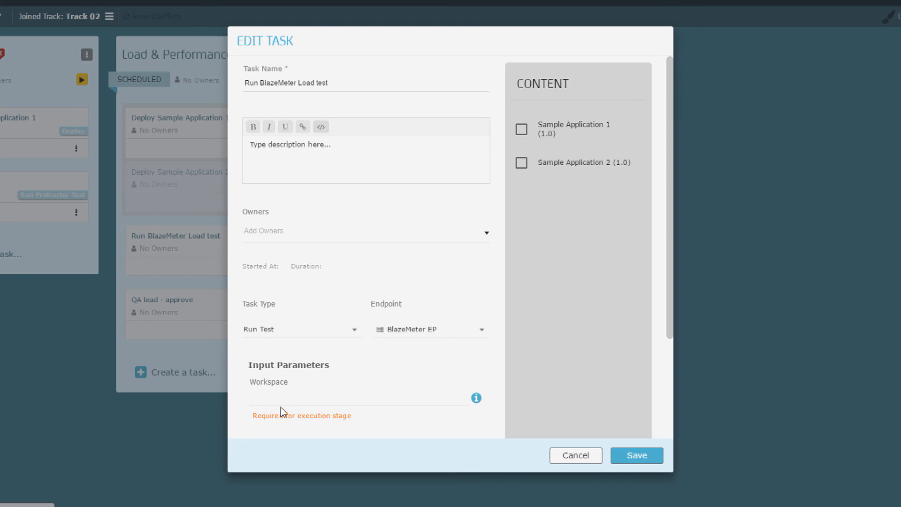
- Set the test to the last_successful_commit variable and save the task
{"action": "scroll", "scroll_direction": "down", "scroll_amount": 3}
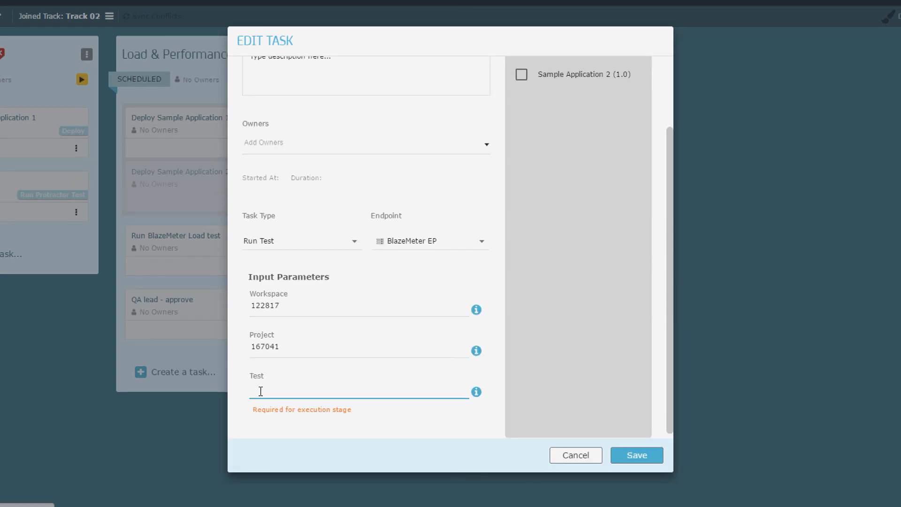
{"action": "type", "text": "%"}
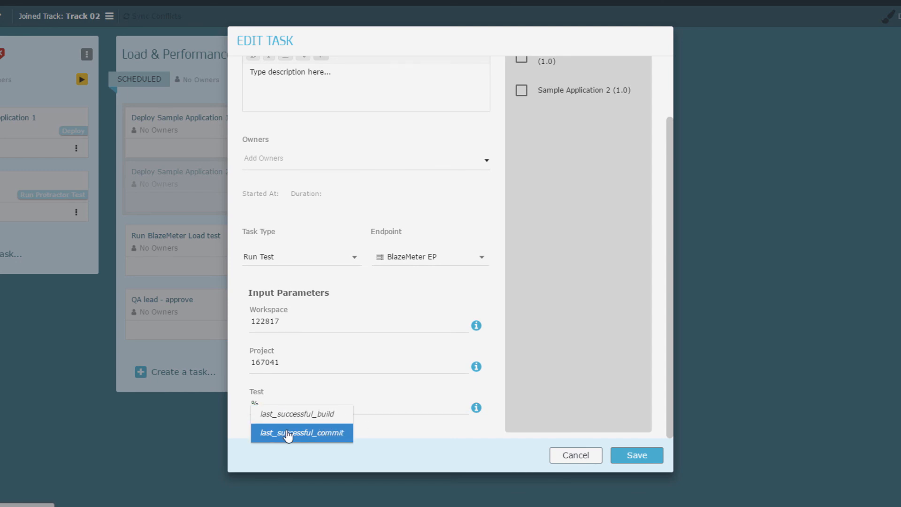
{"action": "left_click", "coordinate": [301, 432]}
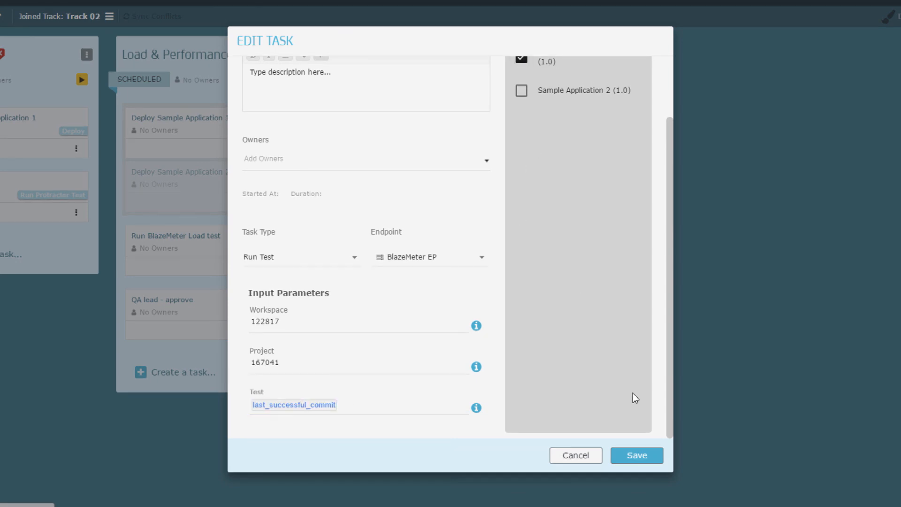
{"action": "left_click", "coordinate": [574, 454]}
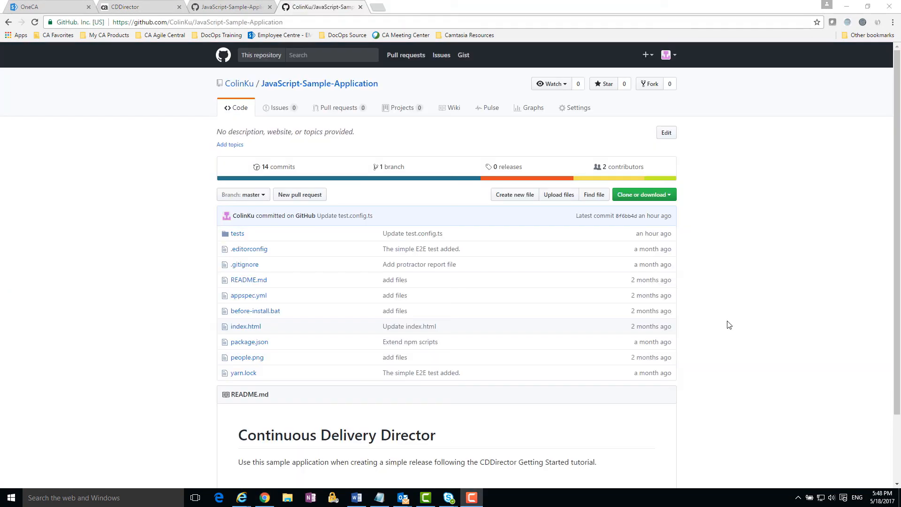
{"action": "mouse_move", "coordinate": [249, 280]}
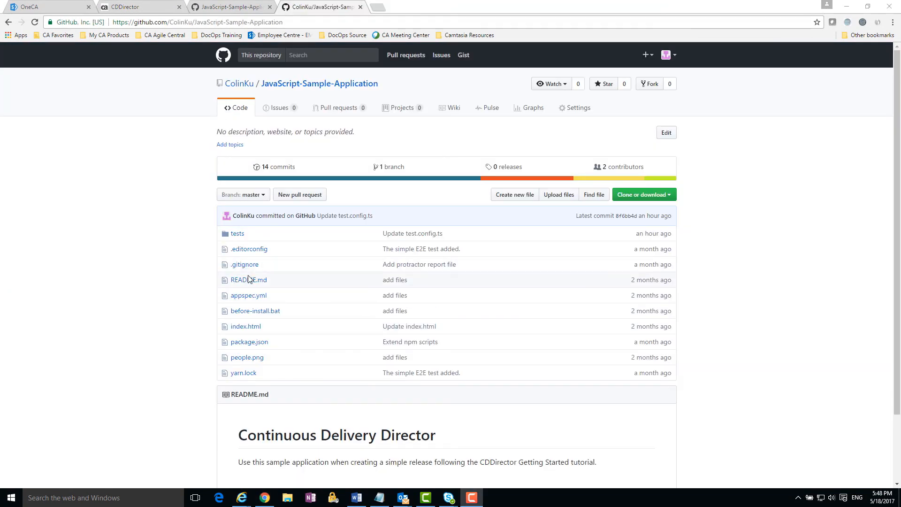
- Open the repository's README.md in GitHub's file editor
{"action": "left_click", "coordinate": [247, 279]}
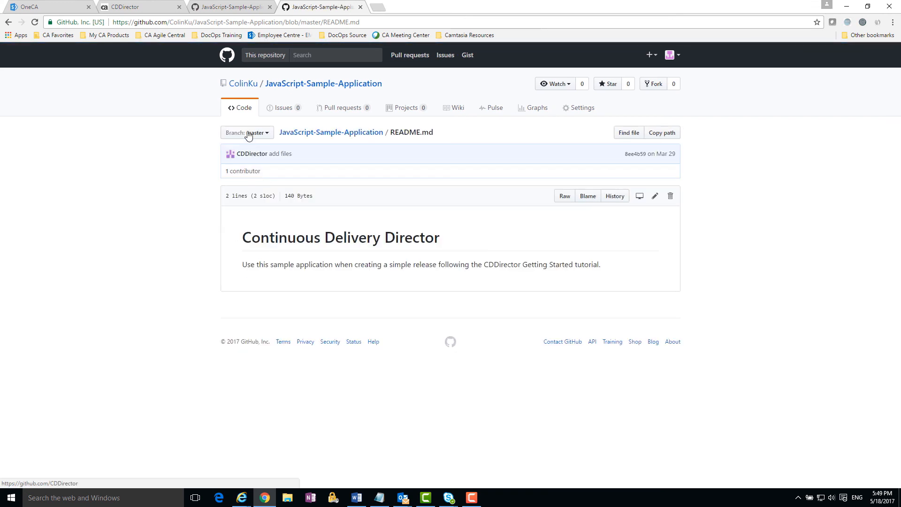
{"action": "mouse_move", "coordinate": [314, 292]}
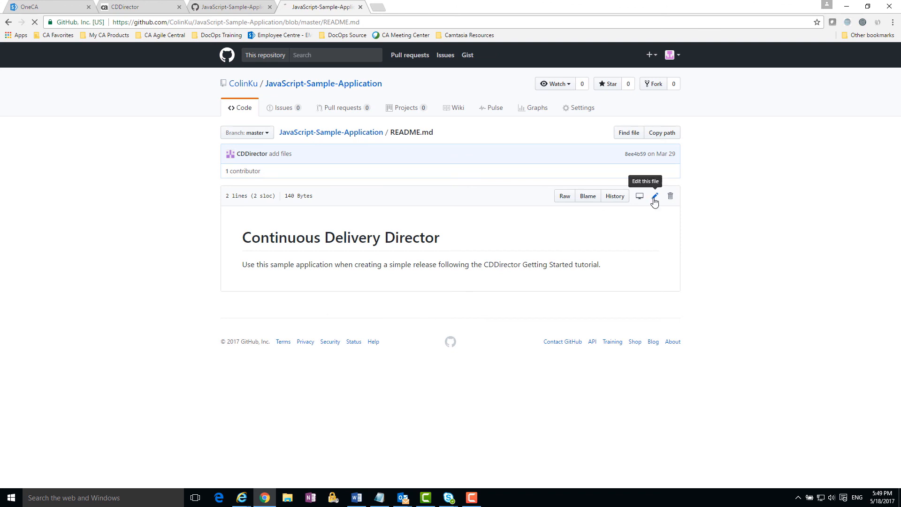
{"action": "left_click", "coordinate": [653, 197]}
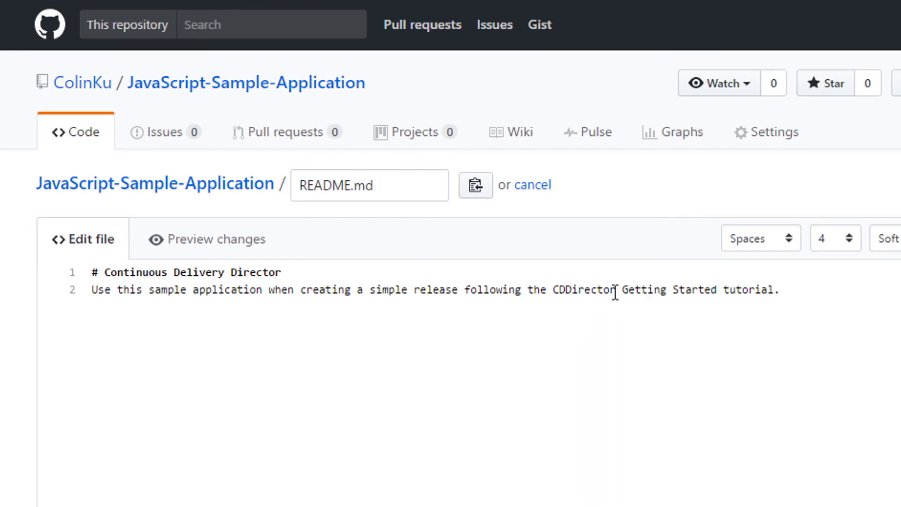